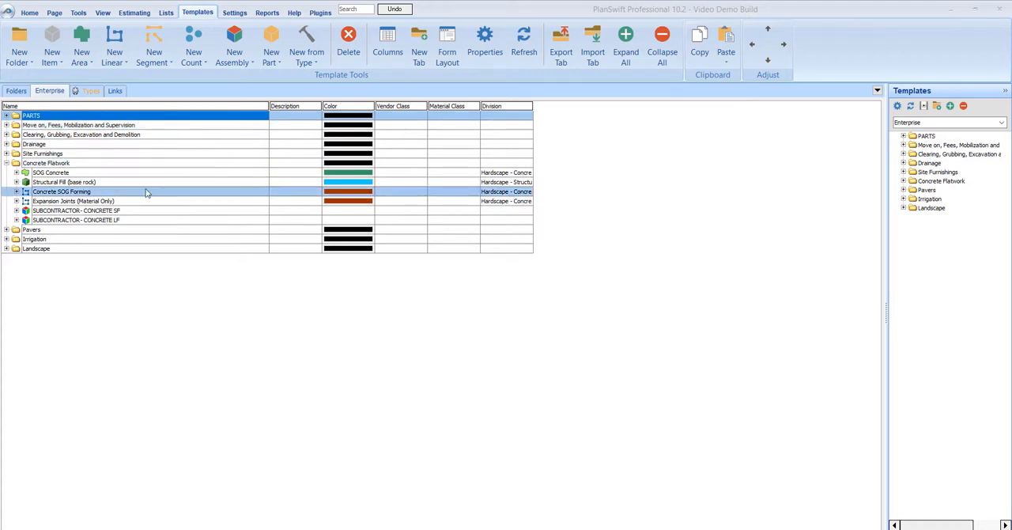
Step: Inspect SOG Concrete's properties, materials and concrete crew labor, then collapse Concrete Flatwork
{"action": "left_click", "coordinate": [16, 172]}
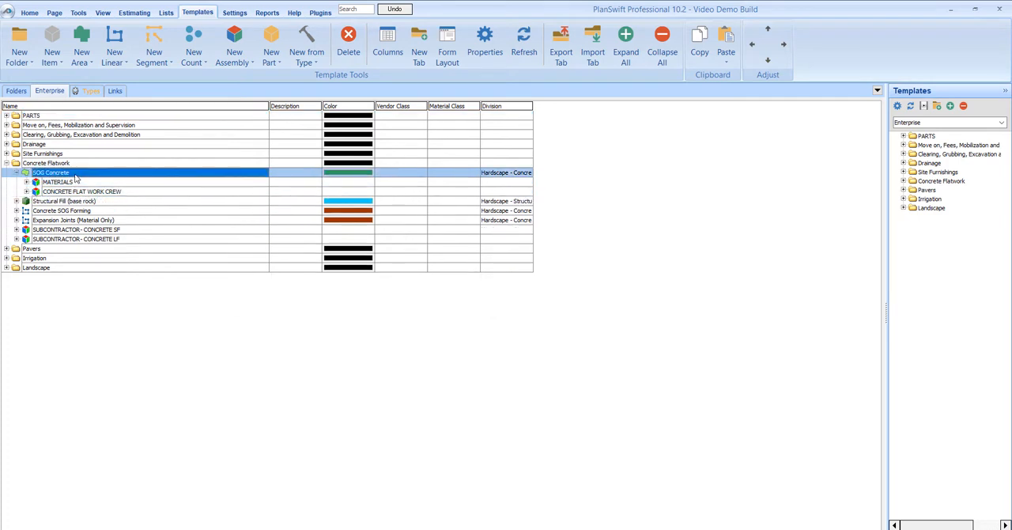
{"action": "double_click", "coordinate": [51, 172]}
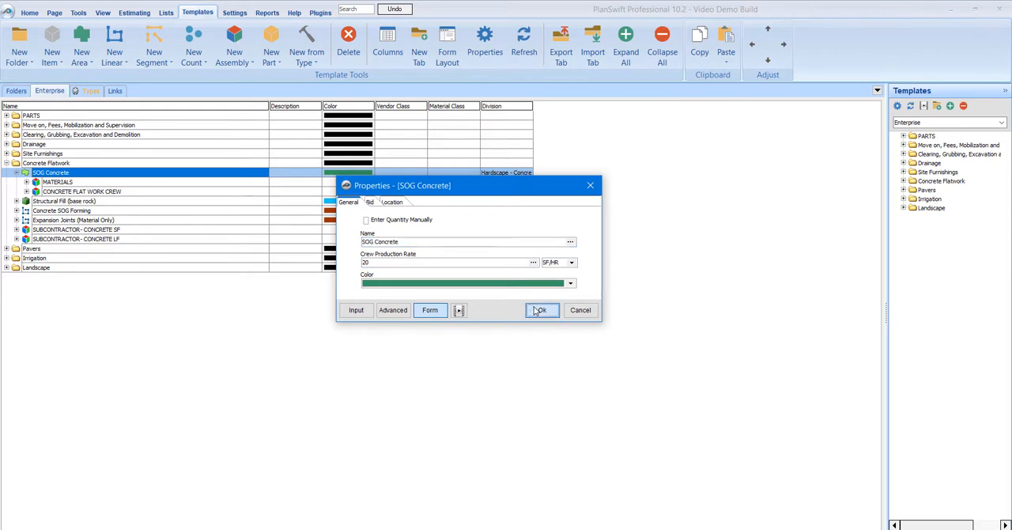
{"action": "left_click", "coordinate": [539, 310]}
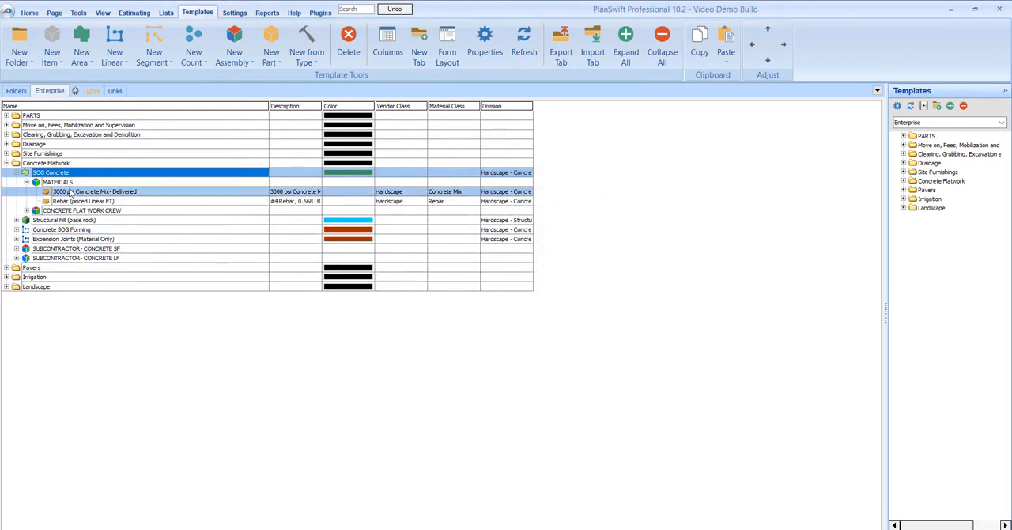
{"action": "left_click", "coordinate": [35, 211]}
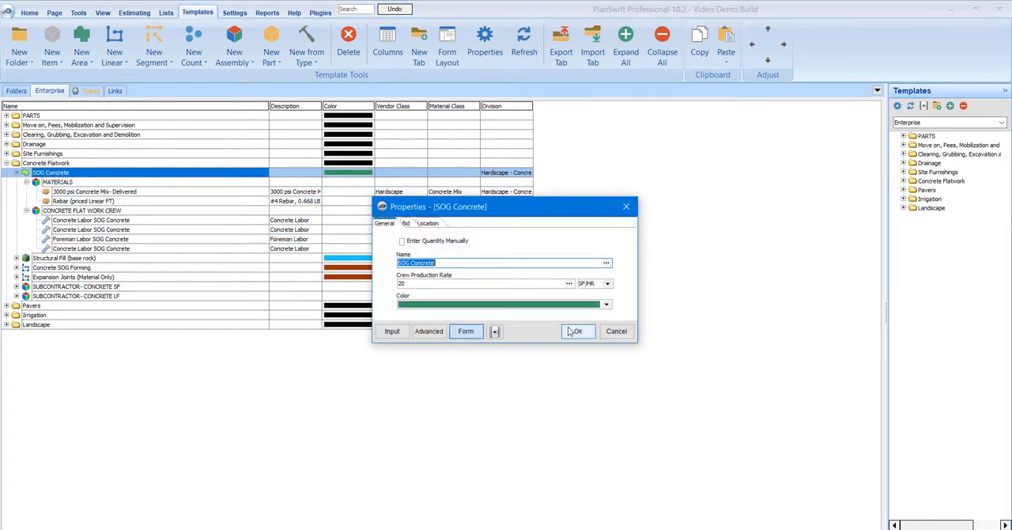
{"action": "left_click", "coordinate": [577, 331]}
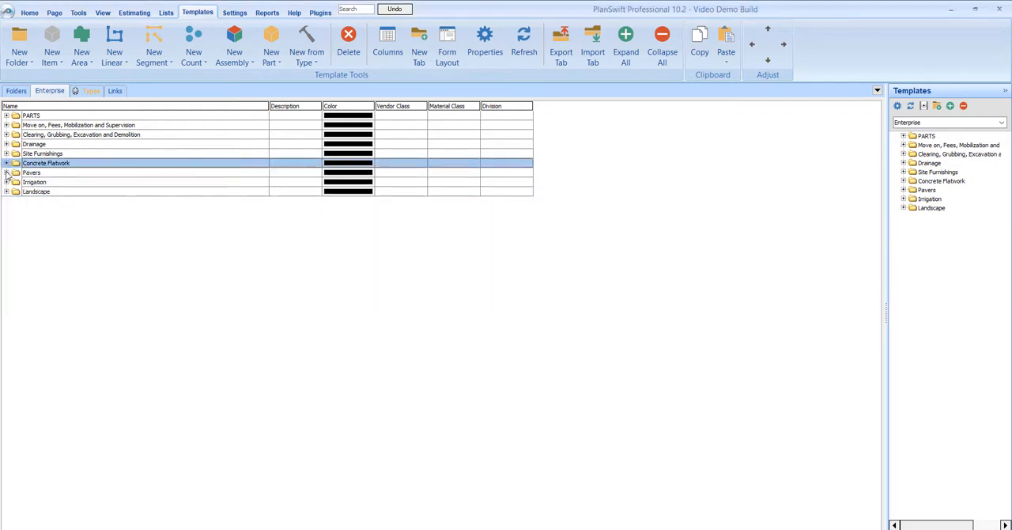
Step: Count one 36" Box Trees from Landscape > Trees on the page, giving 1 EA
{"action": "left_click", "coordinate": [29, 12]}
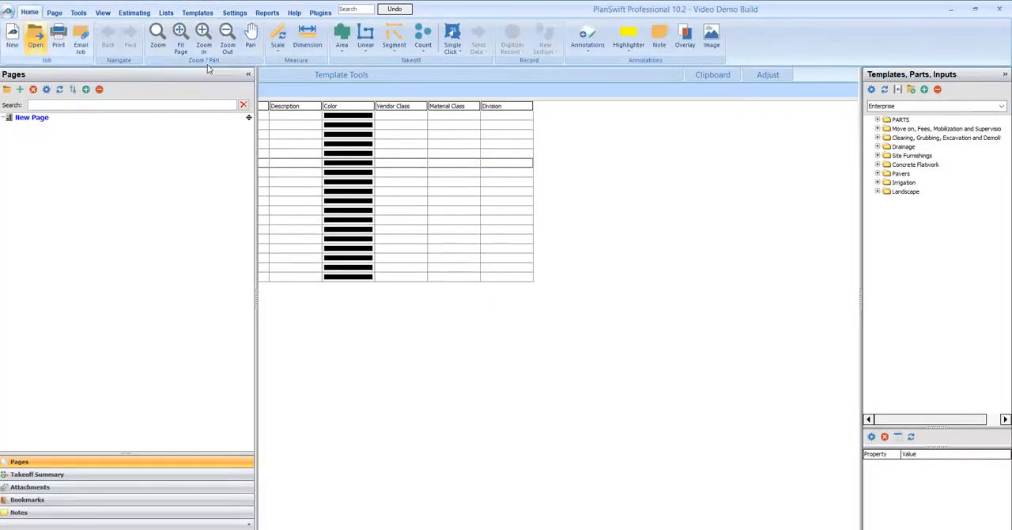
{"action": "left_click", "coordinate": [878, 192]}
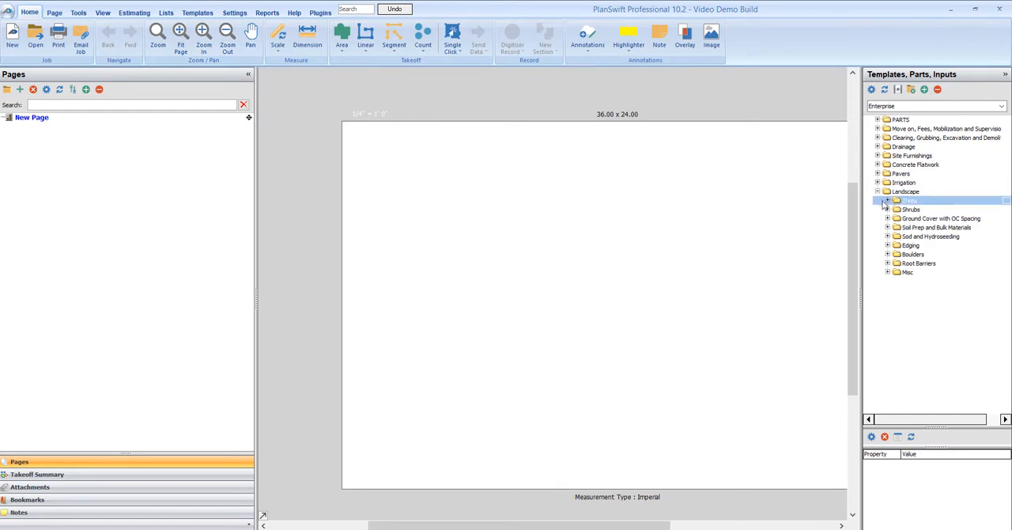
{"action": "left_click", "coordinate": [887, 201]}
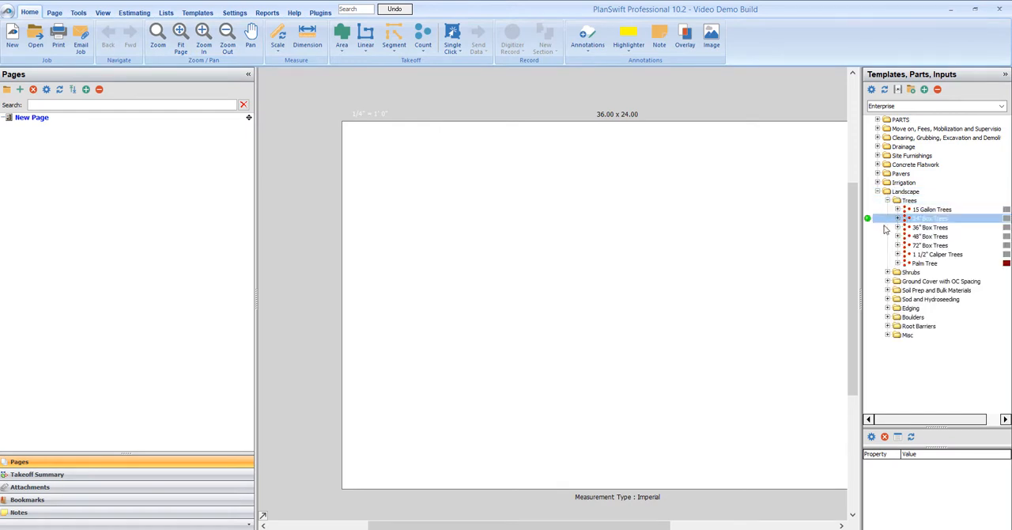
{"action": "left_click", "coordinate": [929, 227]}
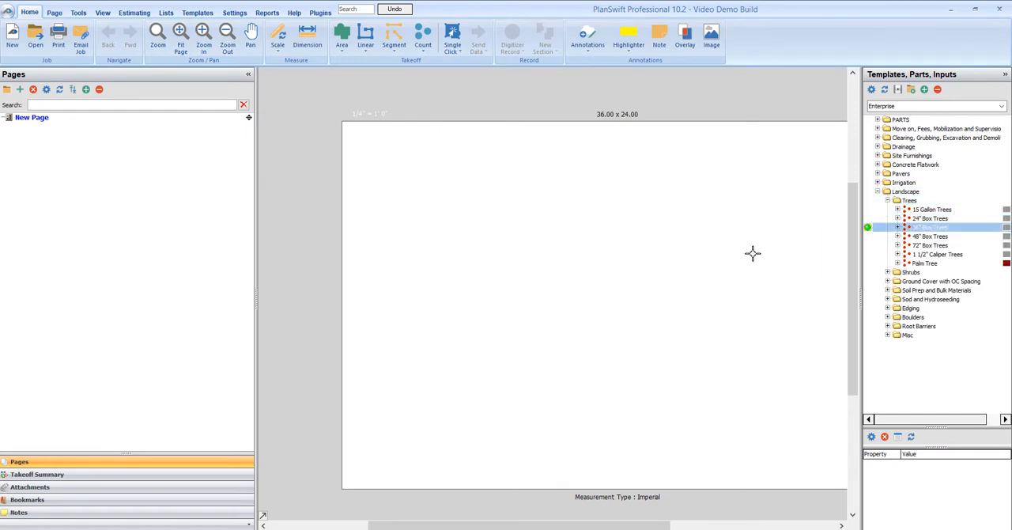
{"action": "double_click", "coordinate": [930, 227]}
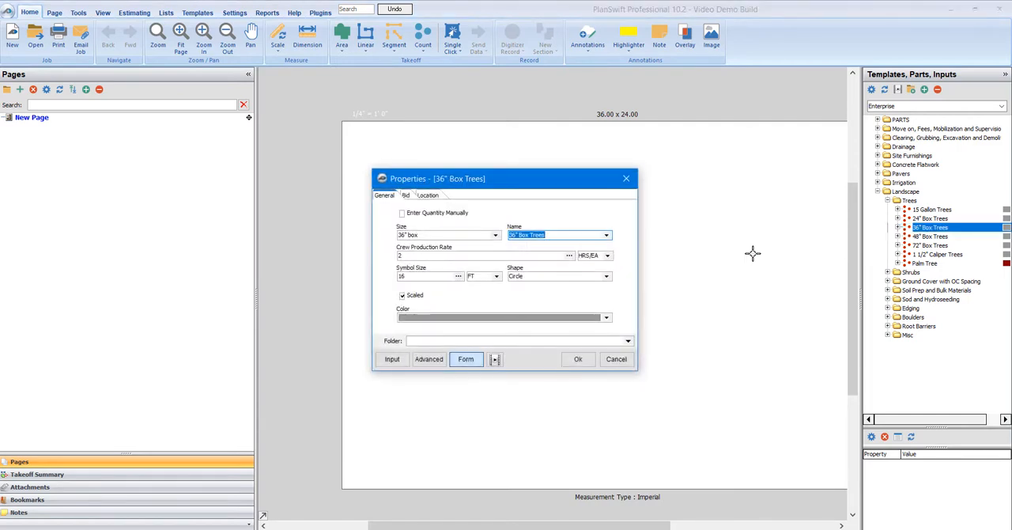
{"action": "mouse_move", "coordinate": [589, 374]}
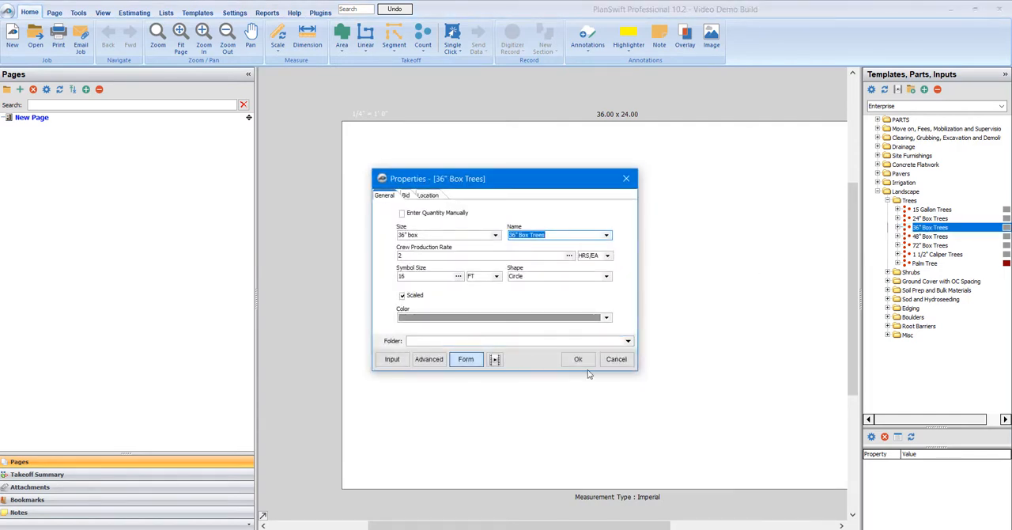
{"action": "left_click", "coordinate": [578, 359]}
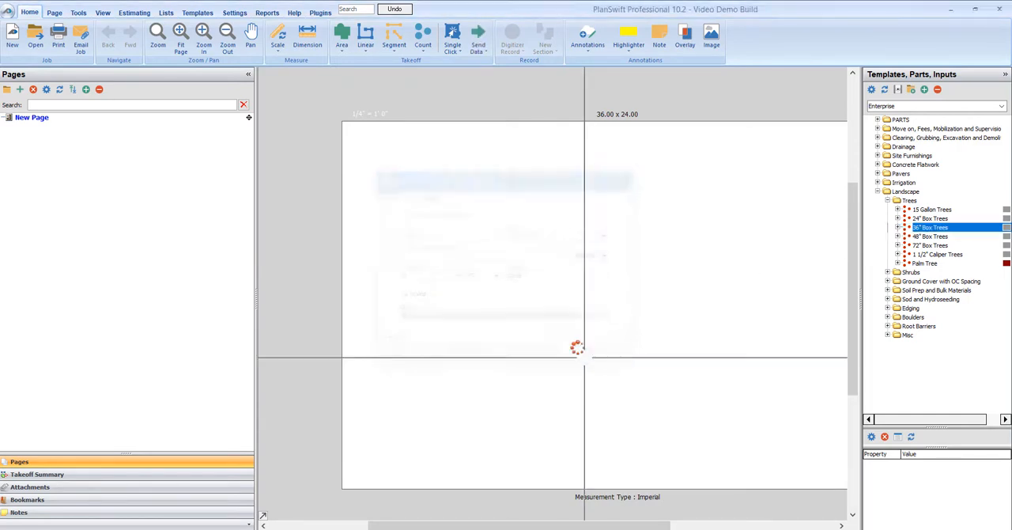
{"action": "left_click", "coordinate": [512, 35]}
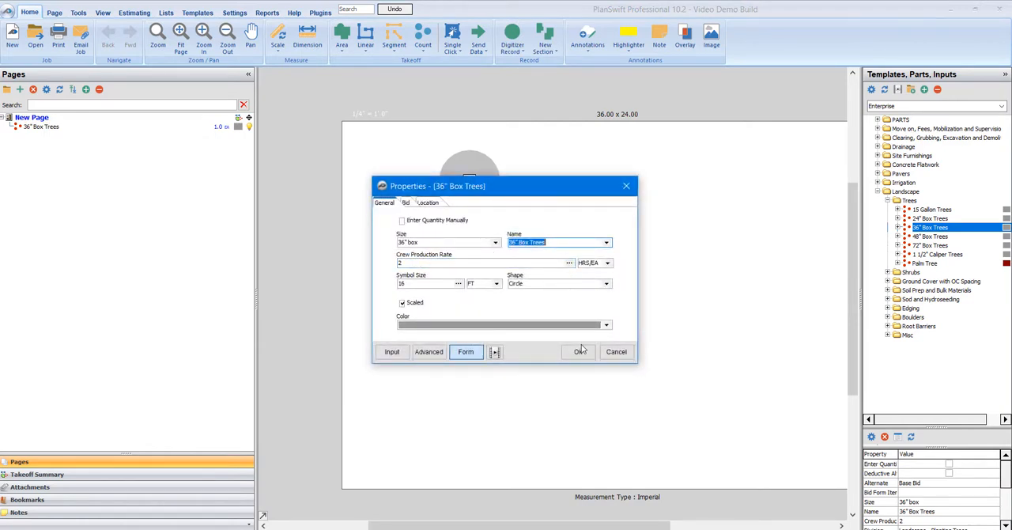
{"action": "left_click", "coordinate": [578, 351]}
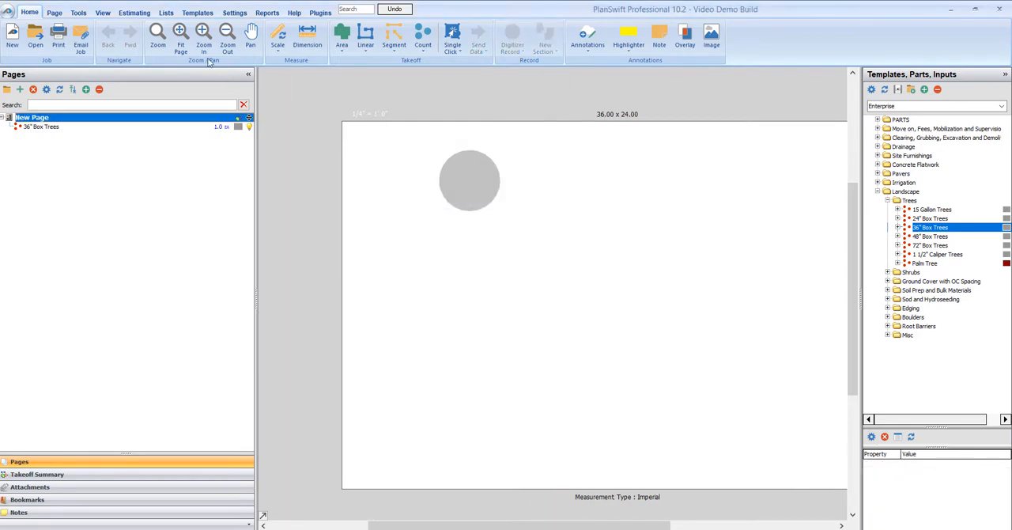
Step: In Estimating, expand 36" Box Trees and its CREW PLANTING LARGE TREES operator and backhoe lines
{"action": "left_click", "coordinate": [134, 12]}
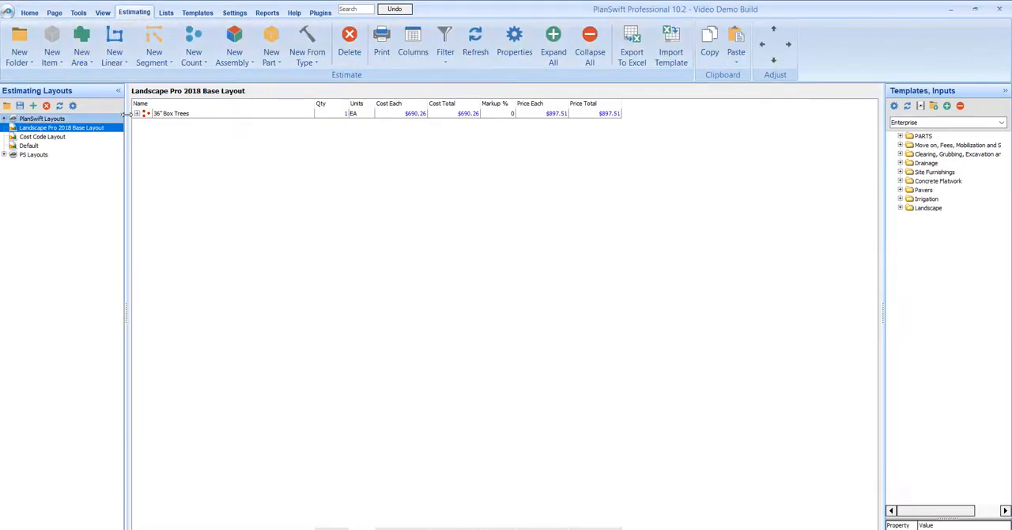
{"action": "left_click", "coordinate": [137, 114]}
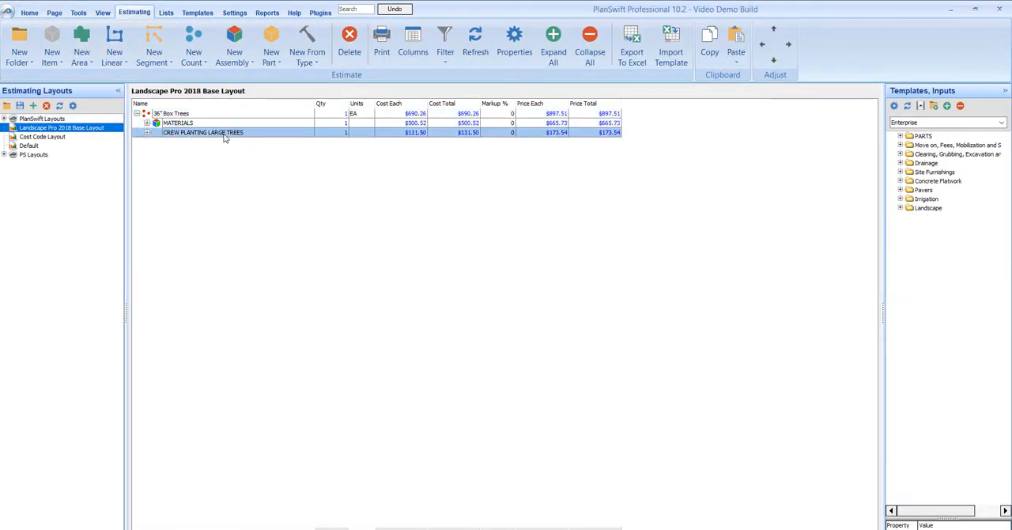
{"action": "left_click", "coordinate": [146, 132]}
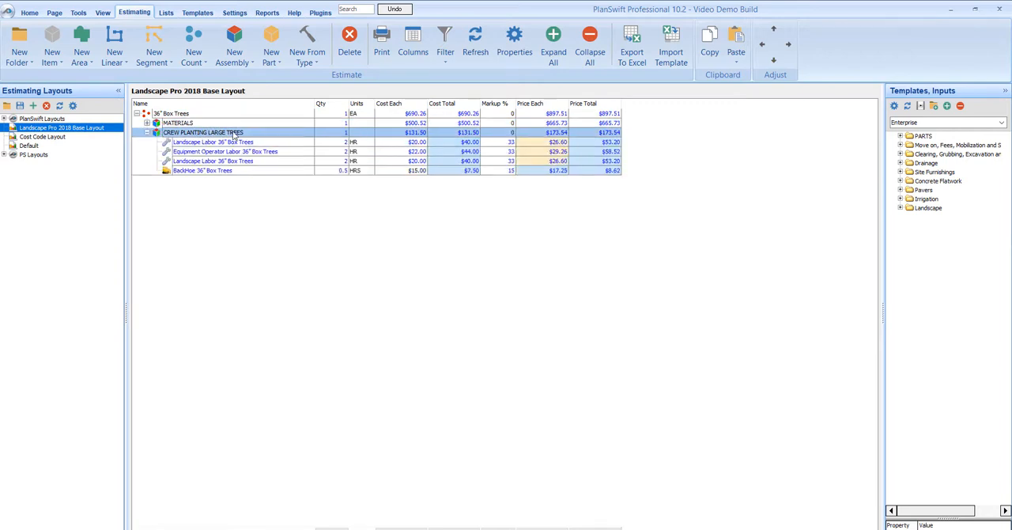
{"action": "left_click", "coordinate": [226, 151]}
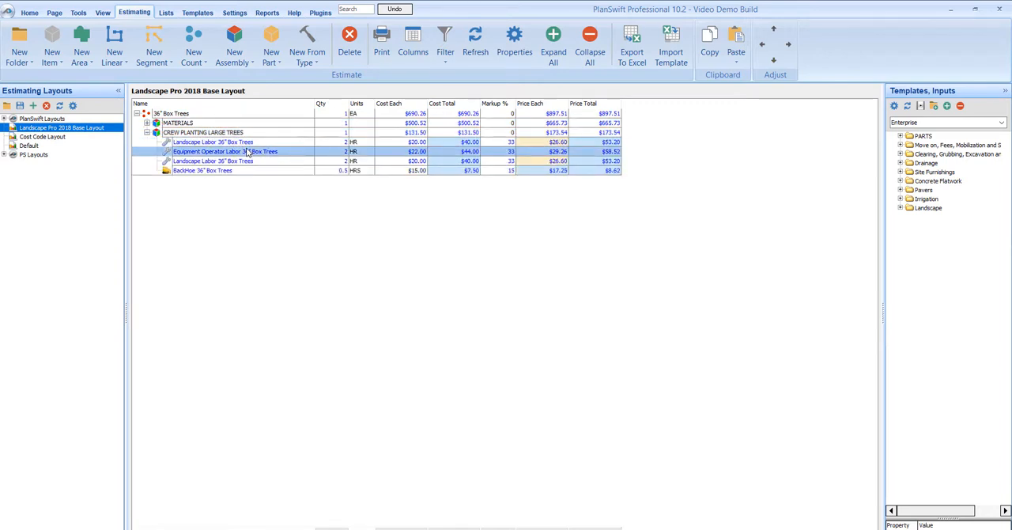
{"action": "left_click", "coordinate": [203, 171]}
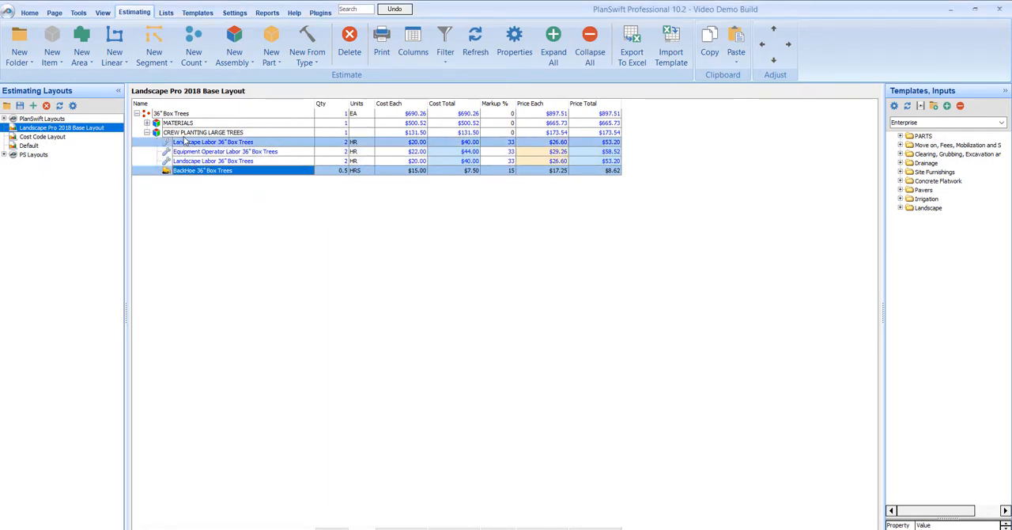
{"action": "left_click", "coordinate": [147, 132]}
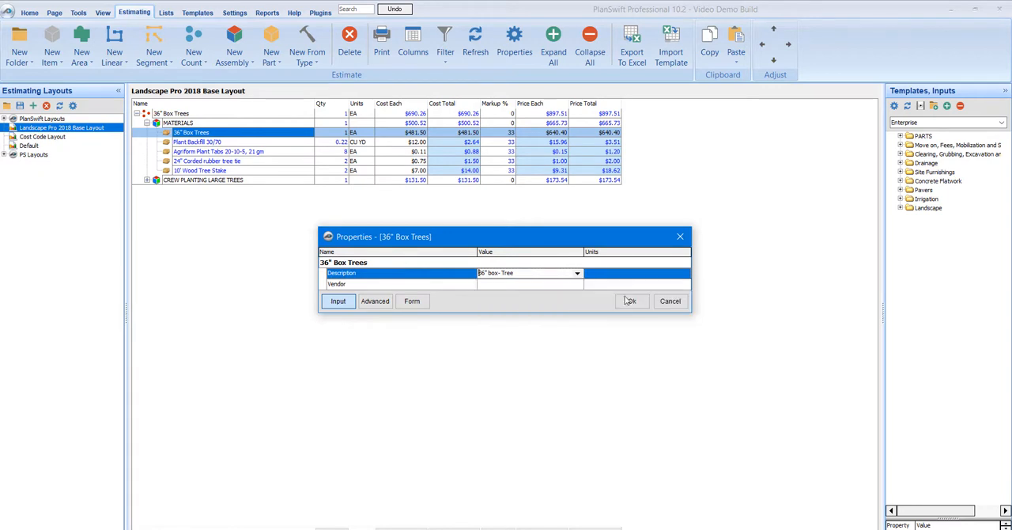
Step: Inspect the tree tie, 36" Box Trees and Plant Backfill 30/70 materials, then collapse the groups
{"action": "left_click", "coordinate": [631, 301]}
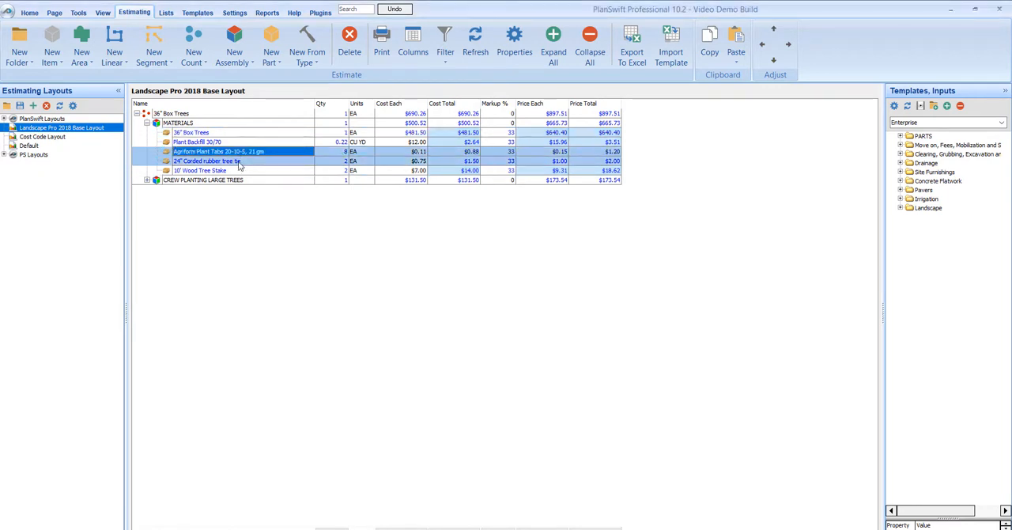
{"action": "double_click", "coordinate": [206, 161]}
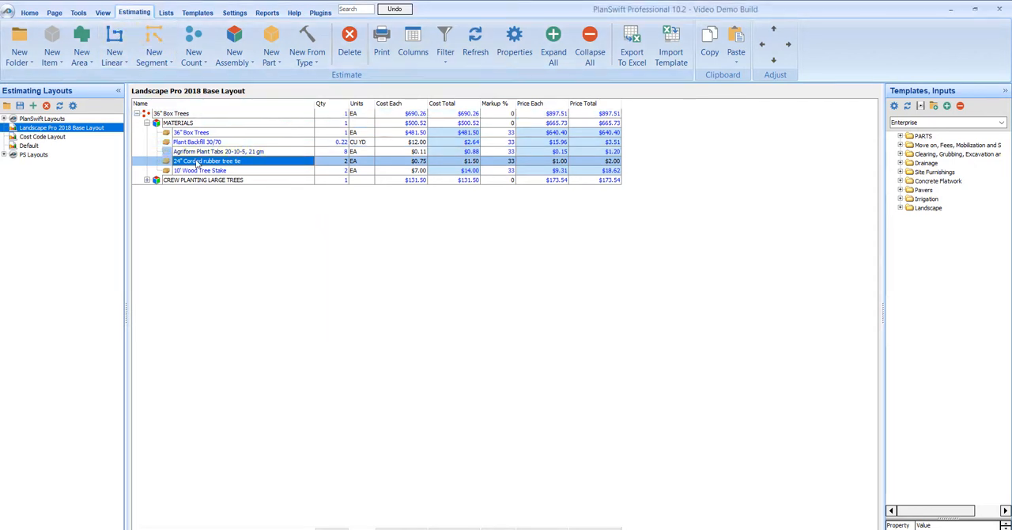
{"action": "left_click", "coordinate": [190, 132]}
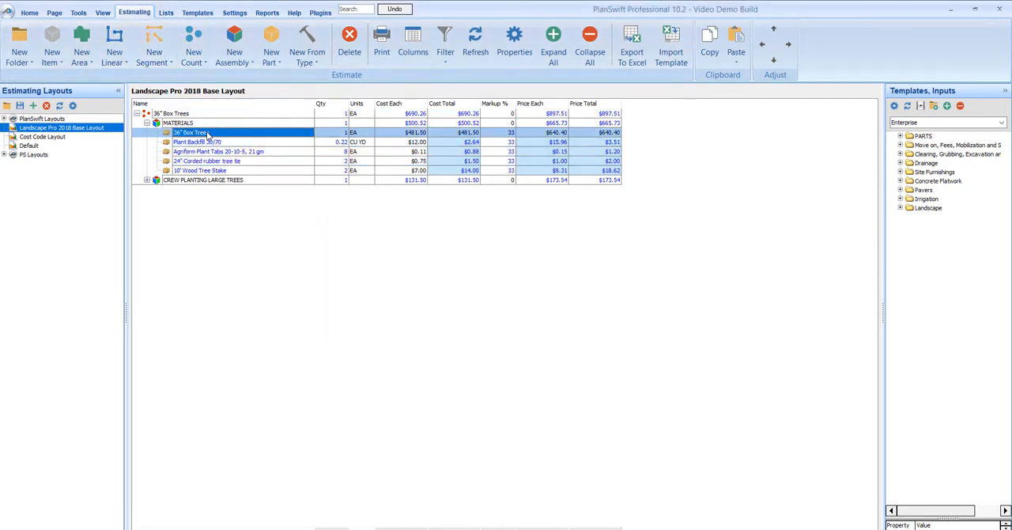
{"action": "double_click", "coordinate": [190, 132]}
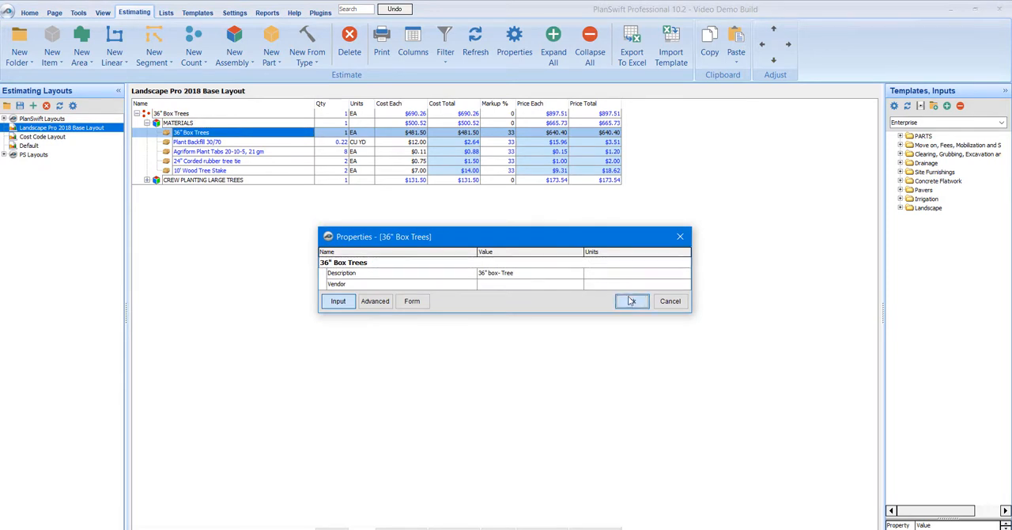
{"action": "left_click", "coordinate": [631, 301]}
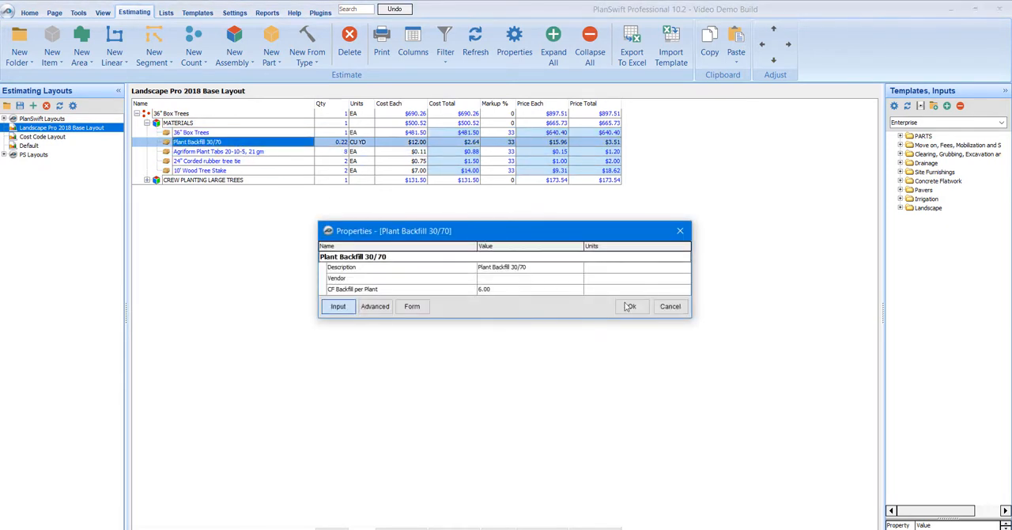
{"action": "left_click", "coordinate": [631, 307]}
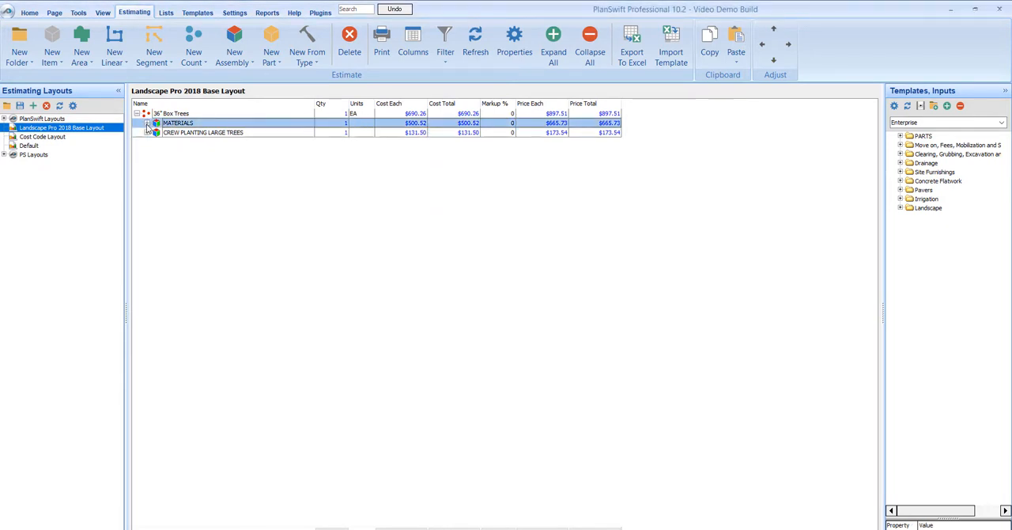
{"action": "left_click", "coordinate": [174, 113]}
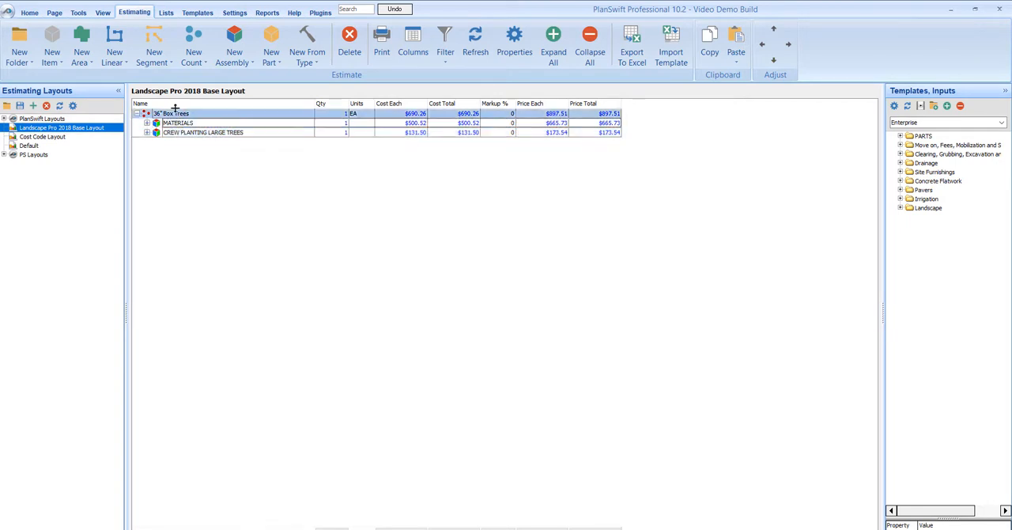
{"action": "left_click", "coordinate": [202, 132]}
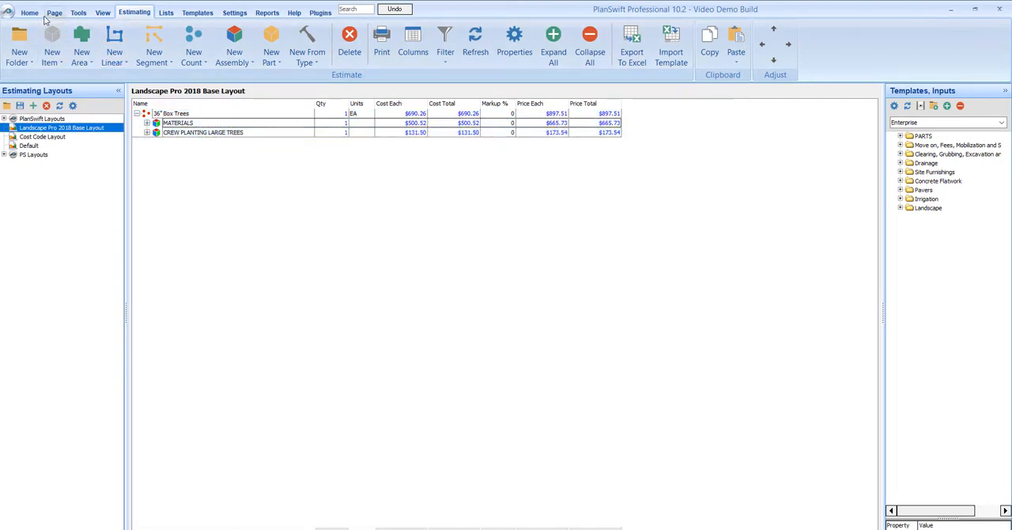
Step: Take off a Cut 12" Grading (Contours) area on the page, totalling 59.0 CU YD
{"action": "left_click", "coordinate": [927, 162]}
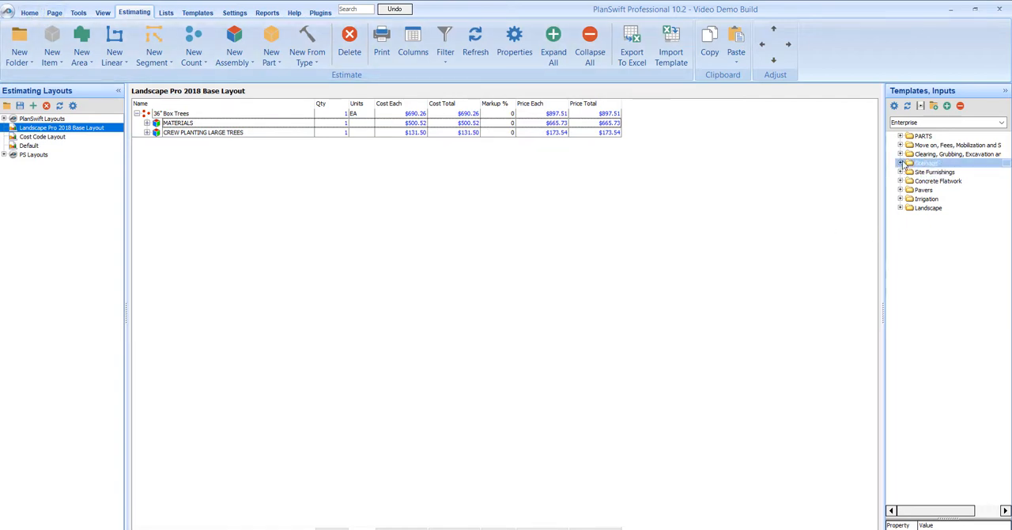
{"action": "left_click", "coordinate": [901, 155]}
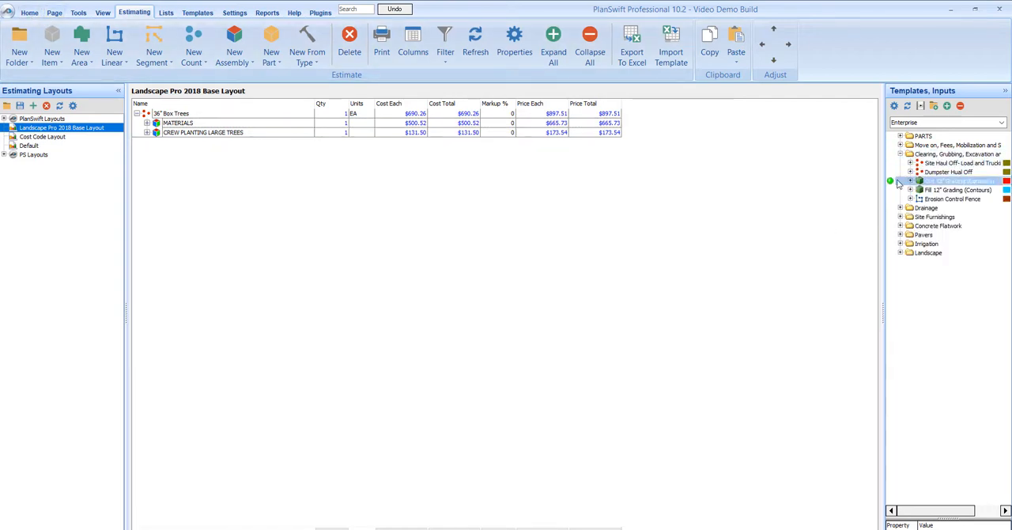
{"action": "left_click", "coordinate": [29, 12]}
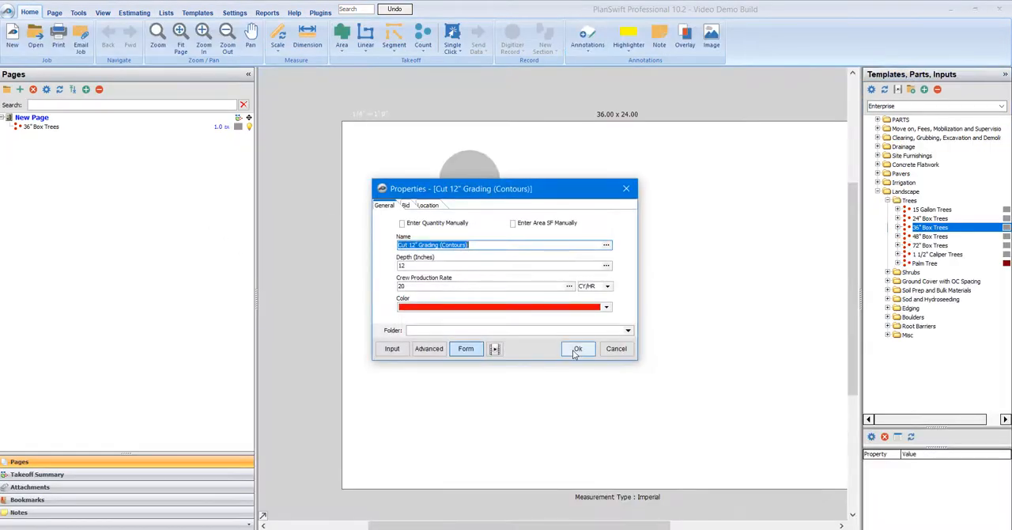
{"action": "left_click", "coordinate": [578, 349]}
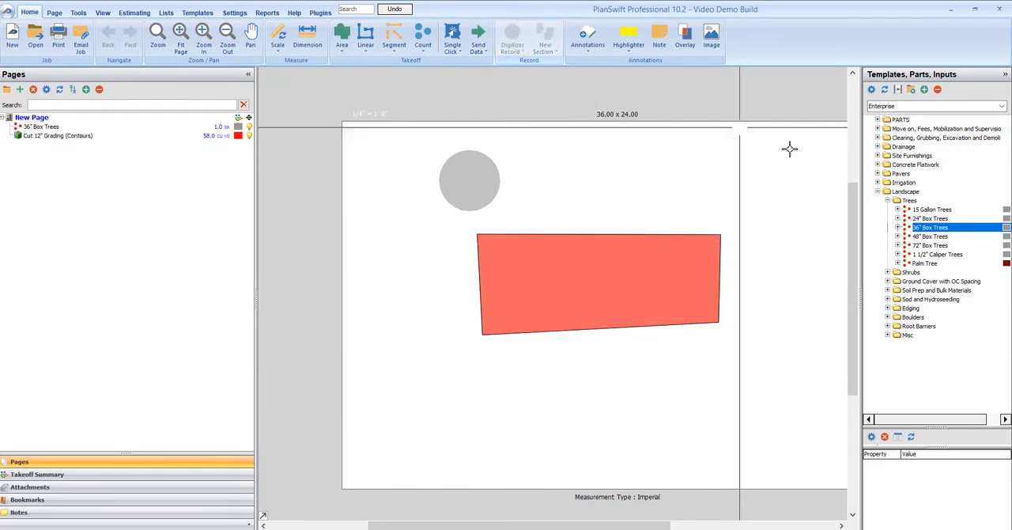
{"action": "left_click", "coordinate": [878, 191]}
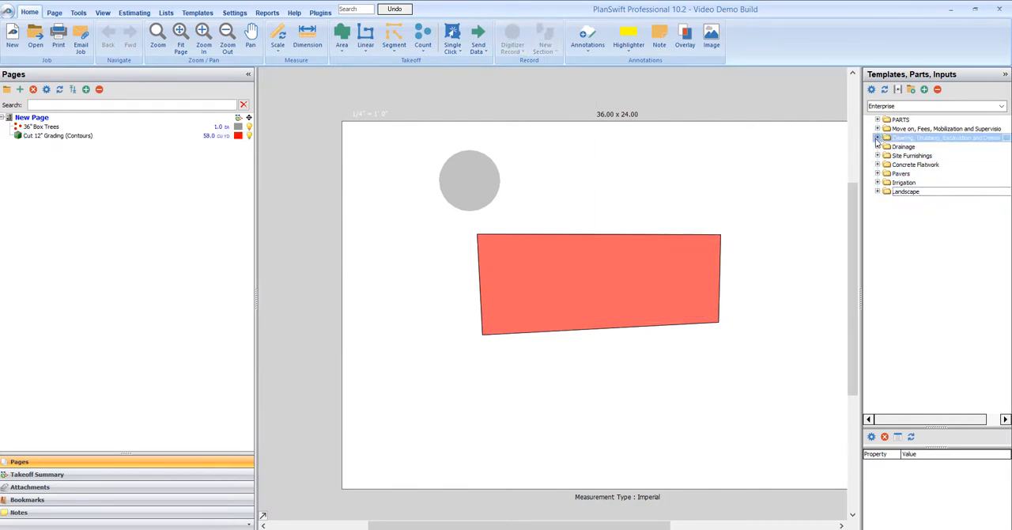
Step: Trace a Structural Fill (base rock) area over the same shape, giving 29.0 CU YD
{"action": "left_click", "coordinate": [878, 137]}
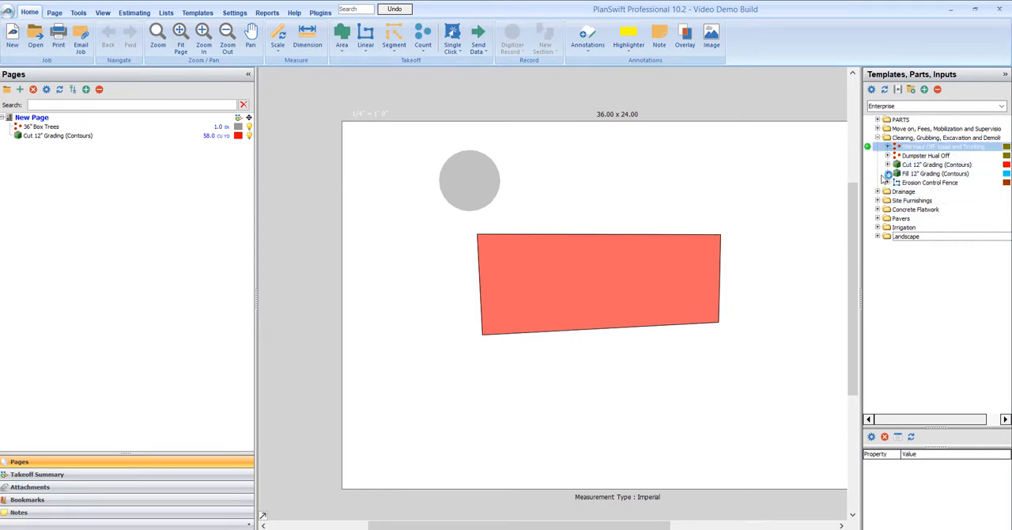
{"action": "left_click", "coordinate": [878, 209]}
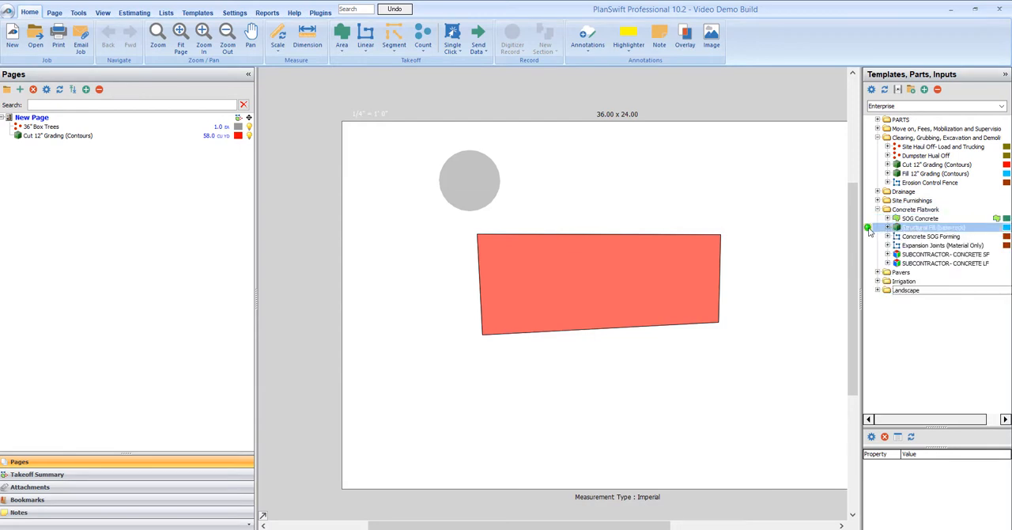
{"action": "double_click", "coordinate": [934, 227]}
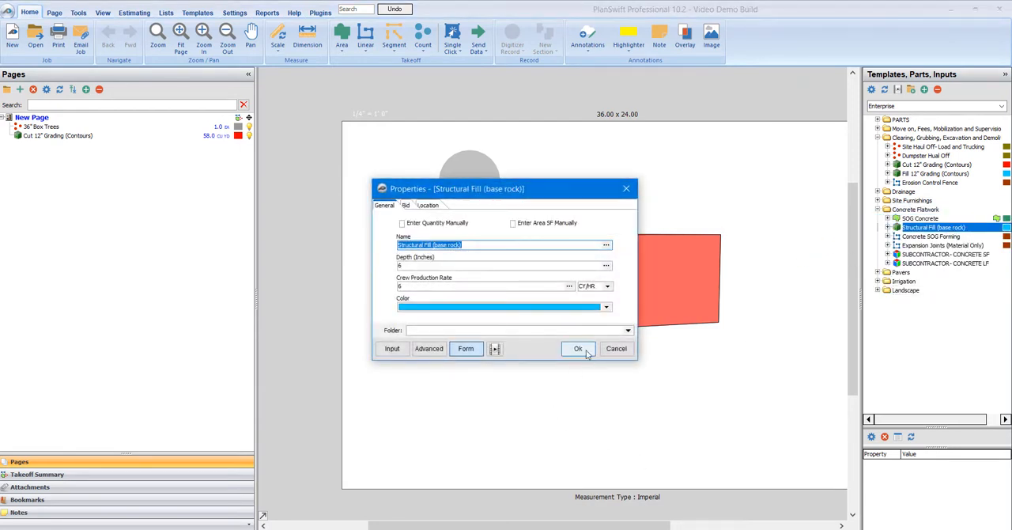
{"action": "left_click", "coordinate": [578, 349]}
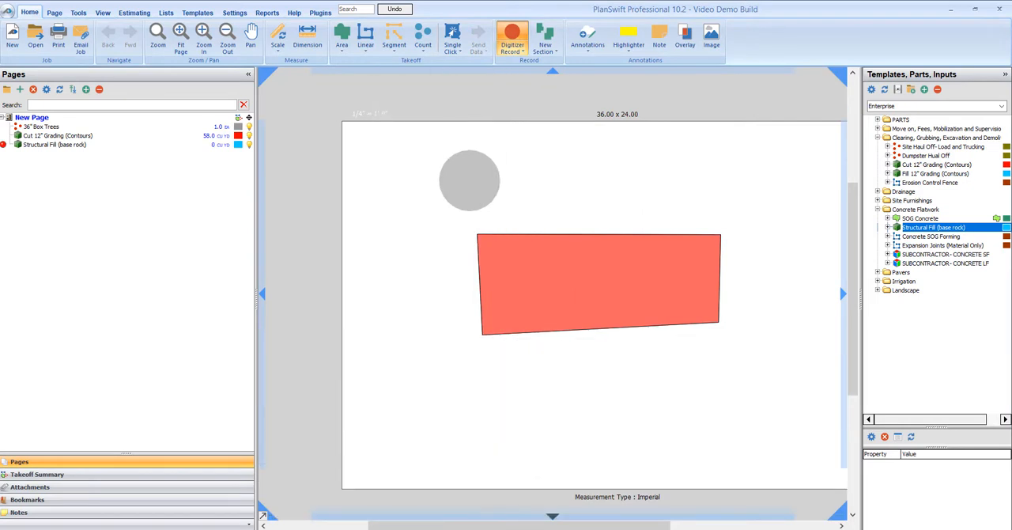
{"action": "left_click", "coordinate": [480, 237]}
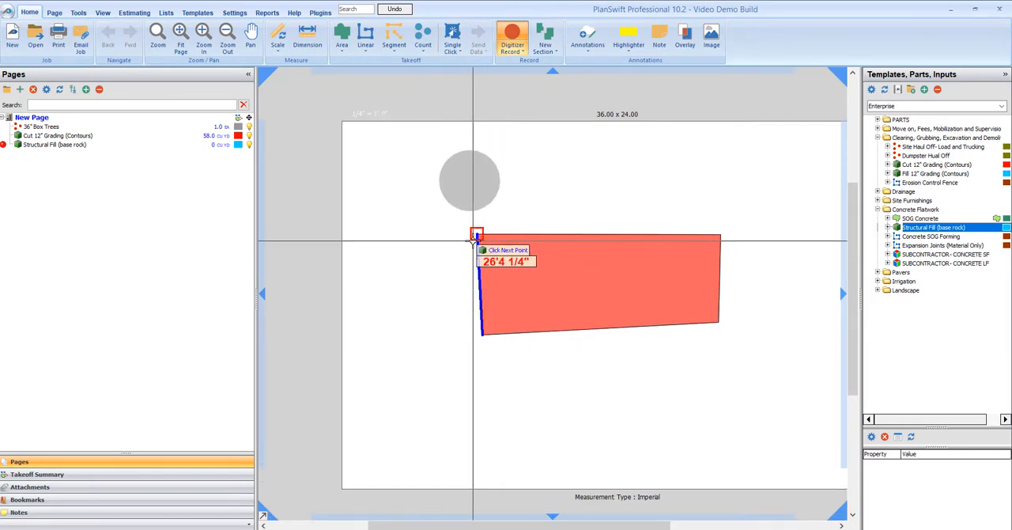
{"action": "left_click", "coordinate": [719, 320]}
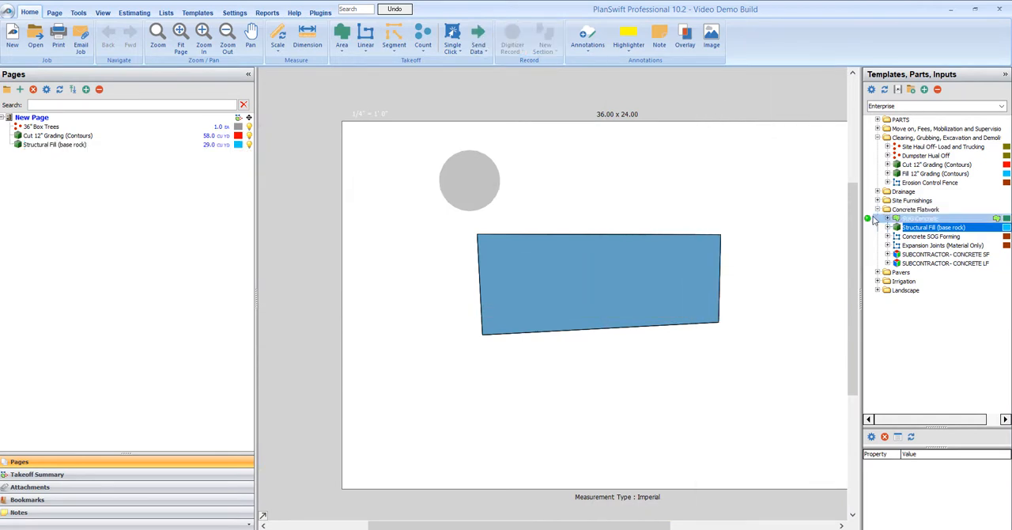
{"action": "double_click", "coordinate": [920, 219]}
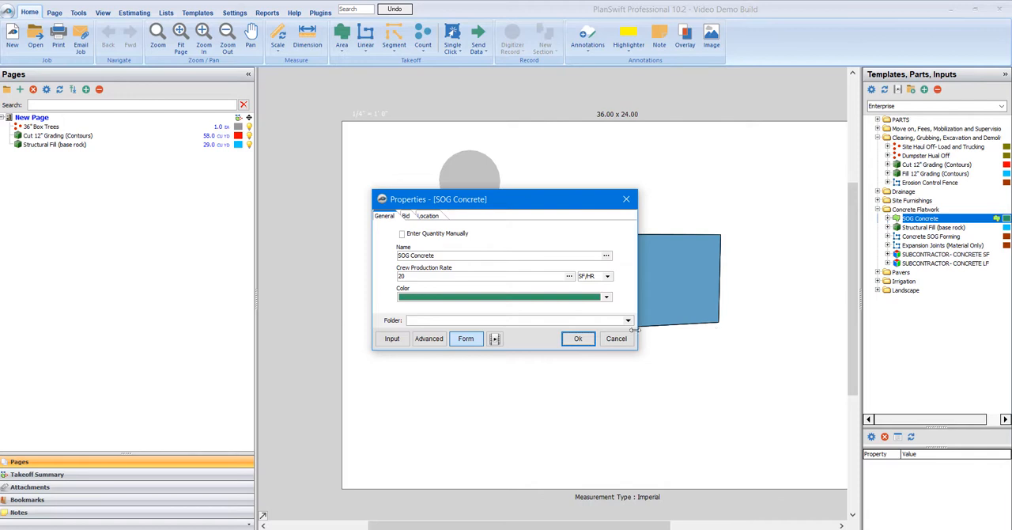
Step: Confirm SOG Concrete settings and trace the slab area, measuring 1539.5 SQ FT
{"action": "left_click", "coordinate": [578, 338]}
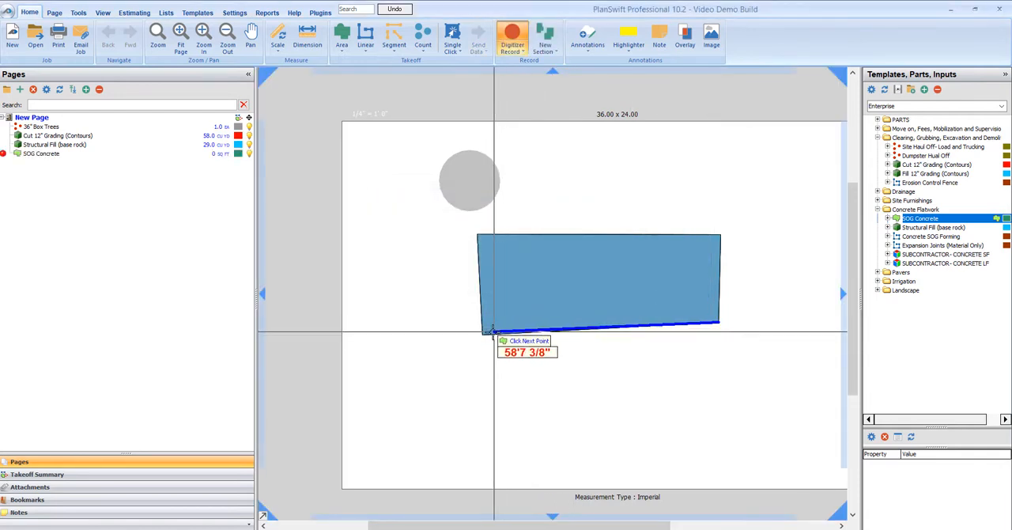
{"action": "left_click", "coordinate": [715, 237]}
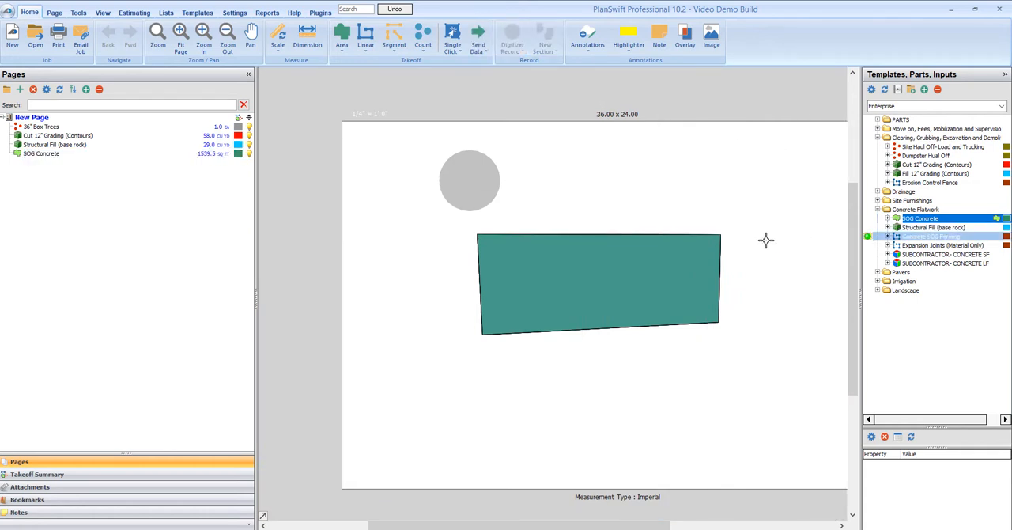
Step: Trace Concrete SOG Forming along the 175 LF slab perimeter and view the estimate costs
{"action": "double_click", "coordinate": [929, 236]}
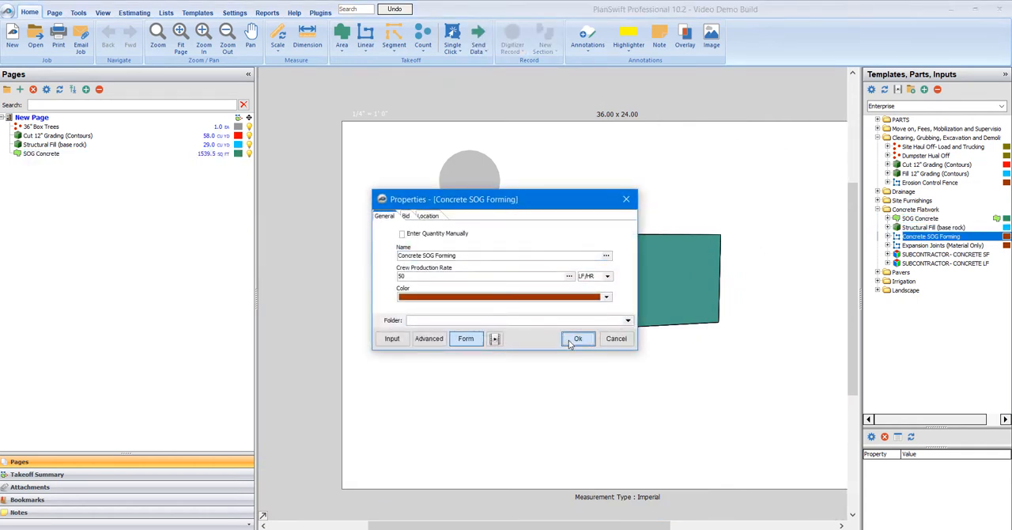
{"action": "left_click", "coordinate": [577, 338]}
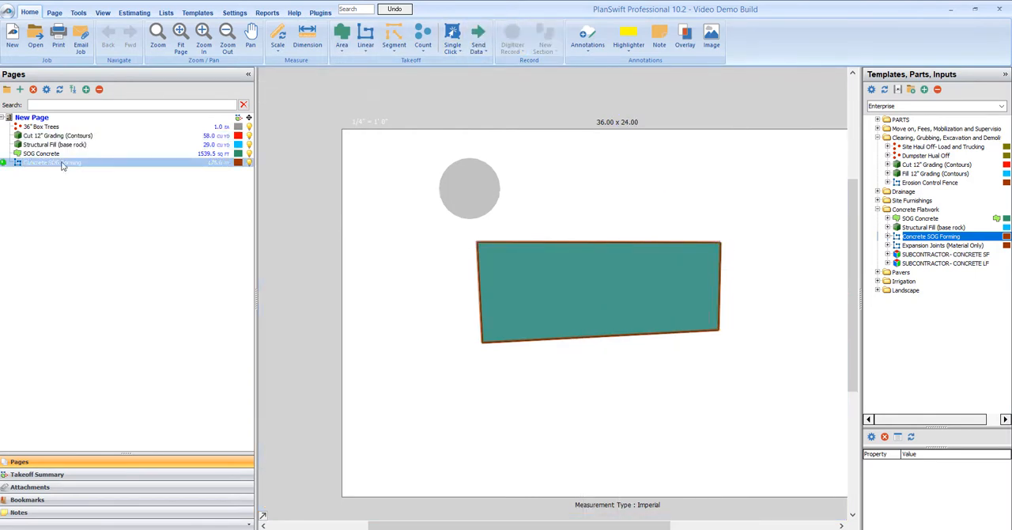
{"action": "double_click", "coordinate": [51, 162]}
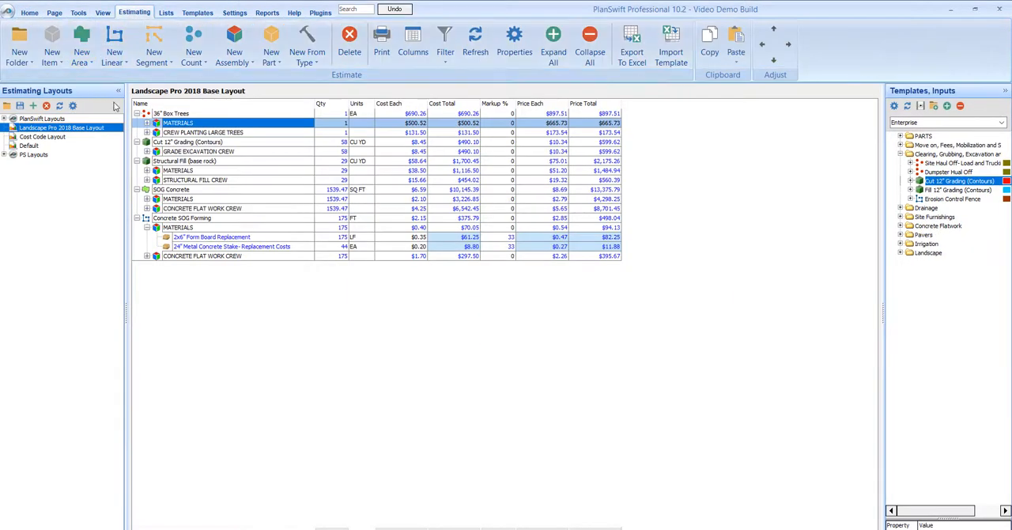
Step: Collapse the takeoff items' materials and crew rows, including SOG Concrete, to summary totals
{"action": "left_click", "coordinate": [137, 113]}
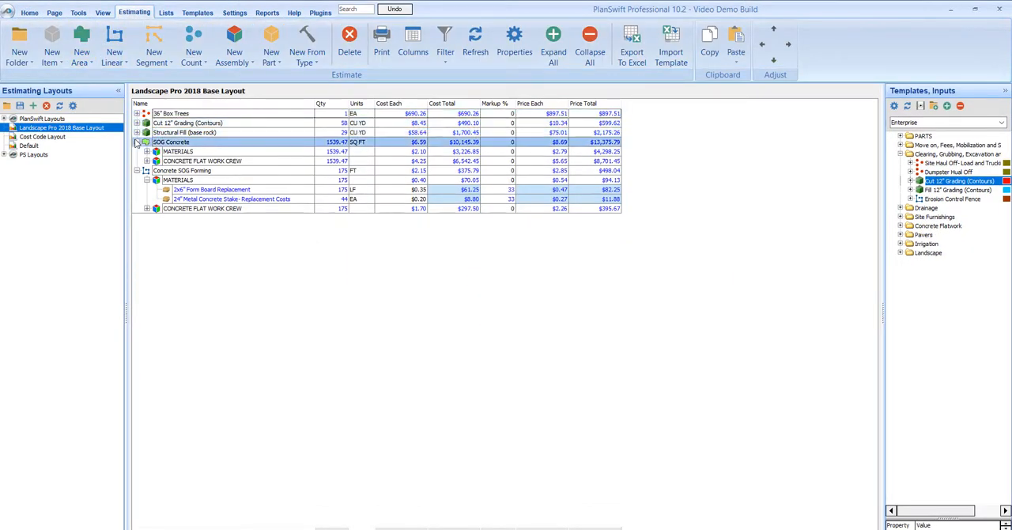
{"action": "left_click", "coordinate": [136, 142]}
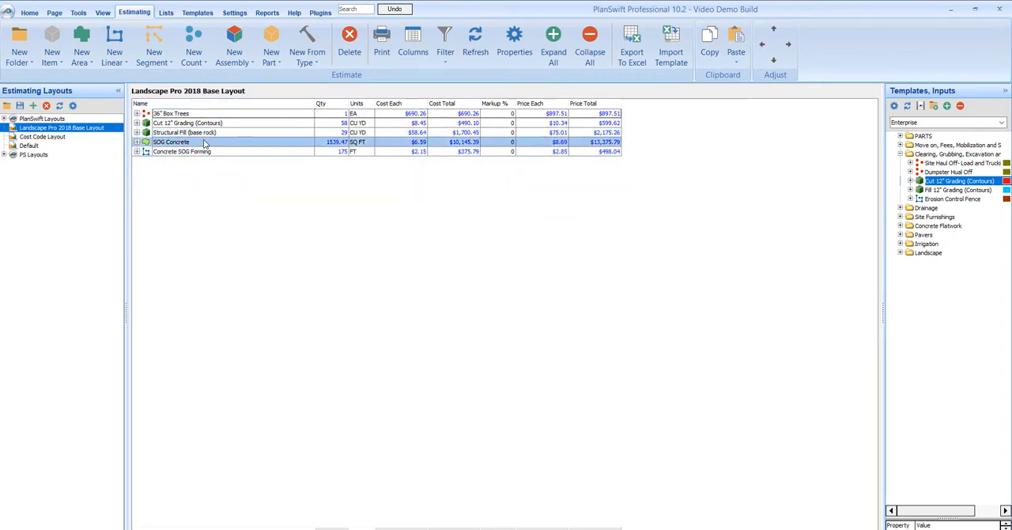
{"action": "left_click", "coordinate": [182, 151]}
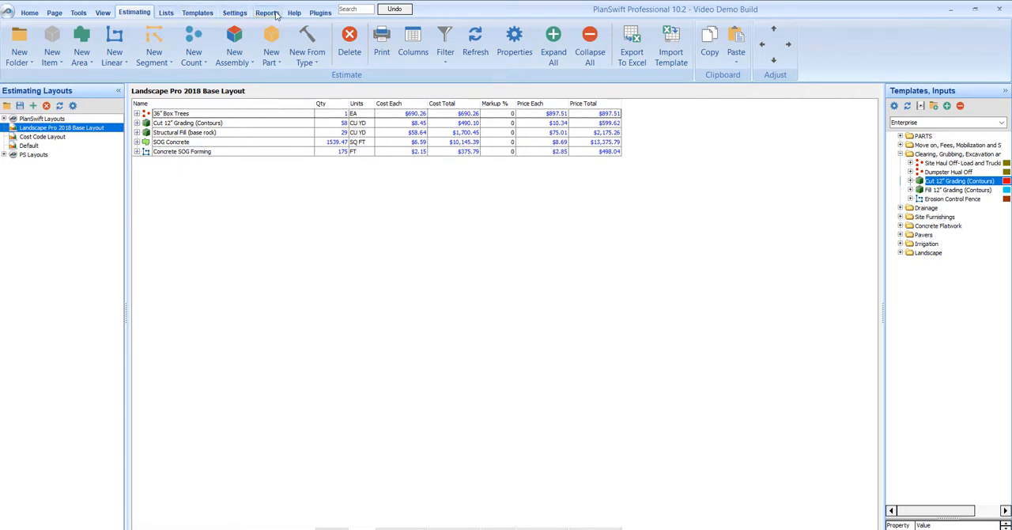
Step: Remove the license via Help > Software License Options > Remove License, confirming both prompts
{"action": "left_click", "coordinate": [294, 13]}
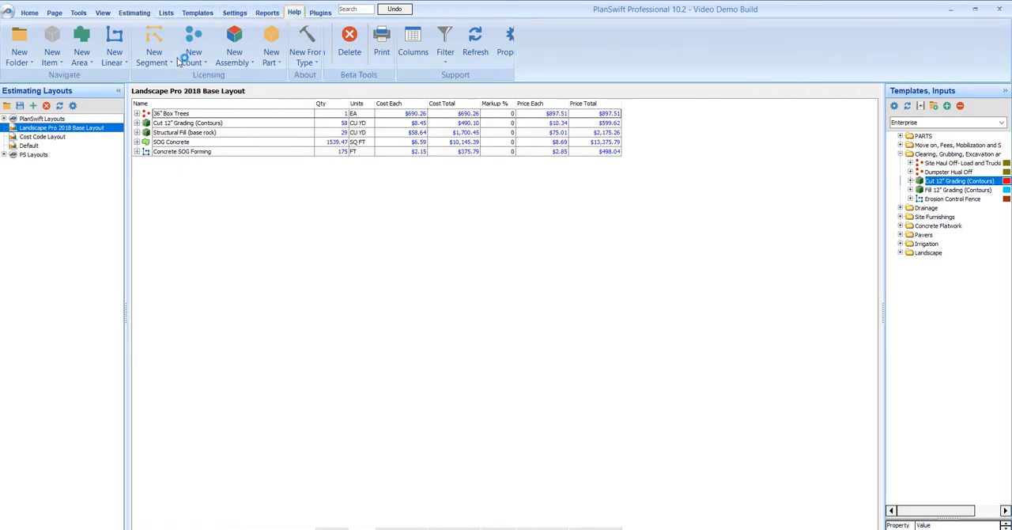
{"action": "left_click", "coordinate": [166, 46]}
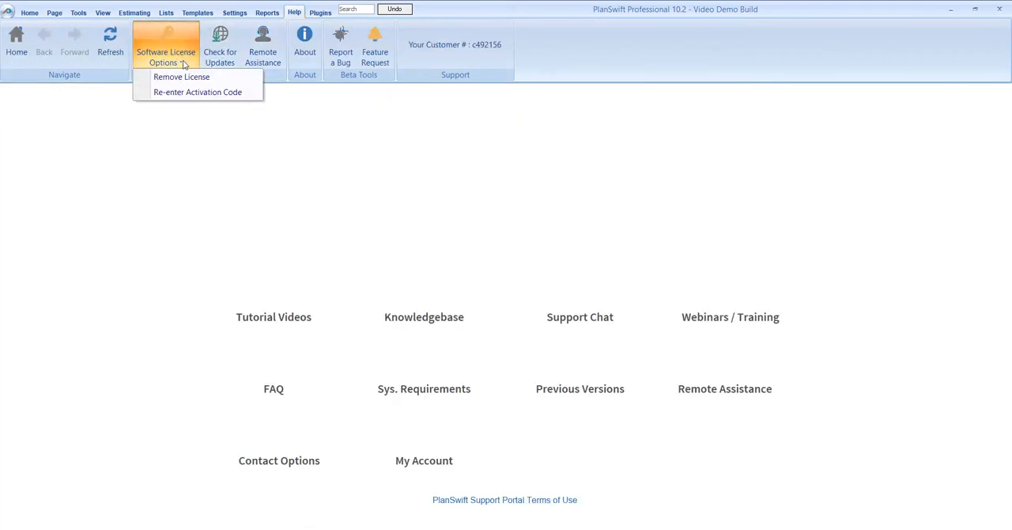
{"action": "left_click", "coordinate": [181, 77]}
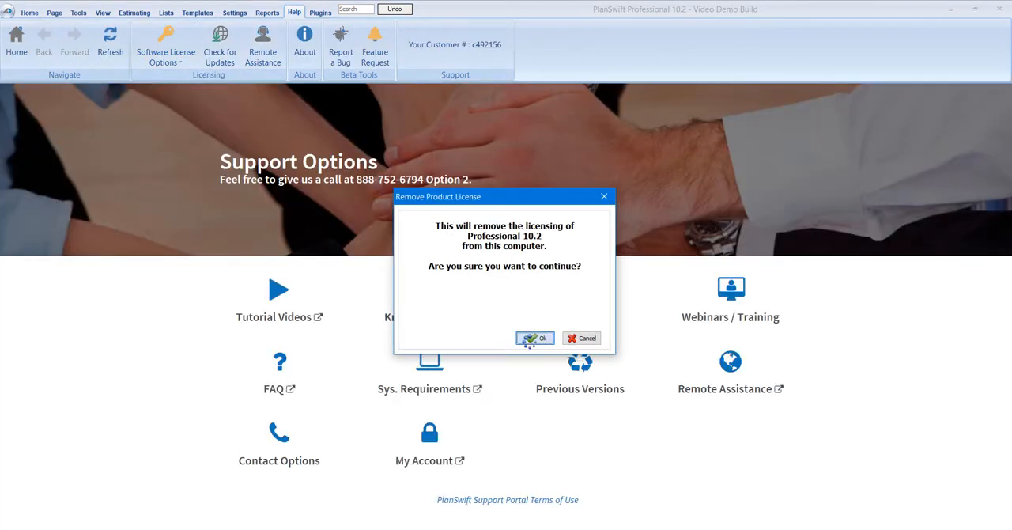
{"action": "left_click", "coordinate": [536, 338]}
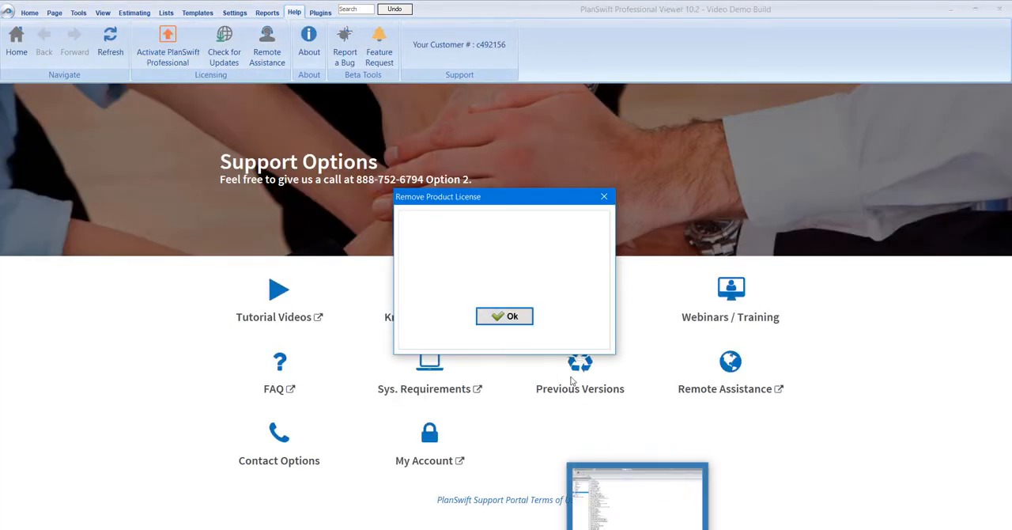
{"action": "left_click", "coordinate": [505, 315]}
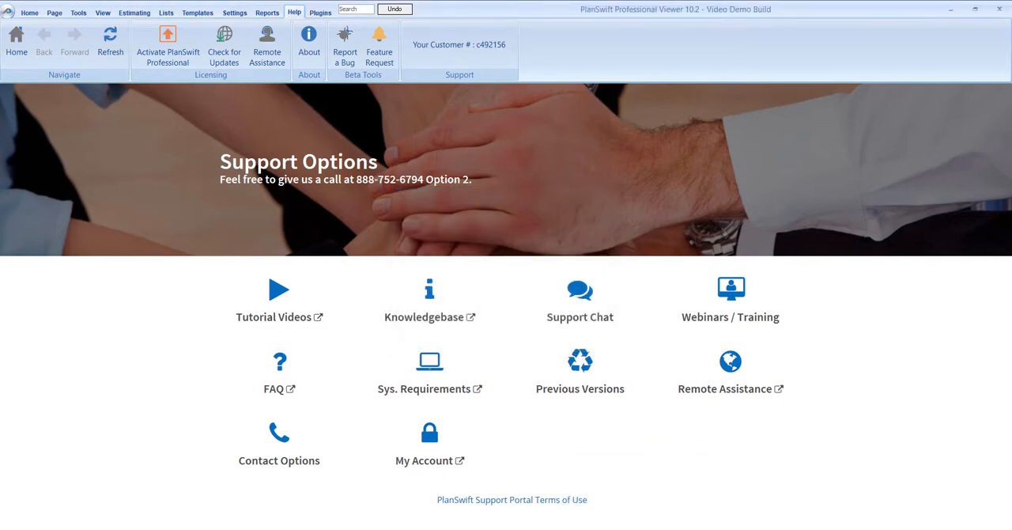
{"action": "left_click", "coordinate": [166, 12]}
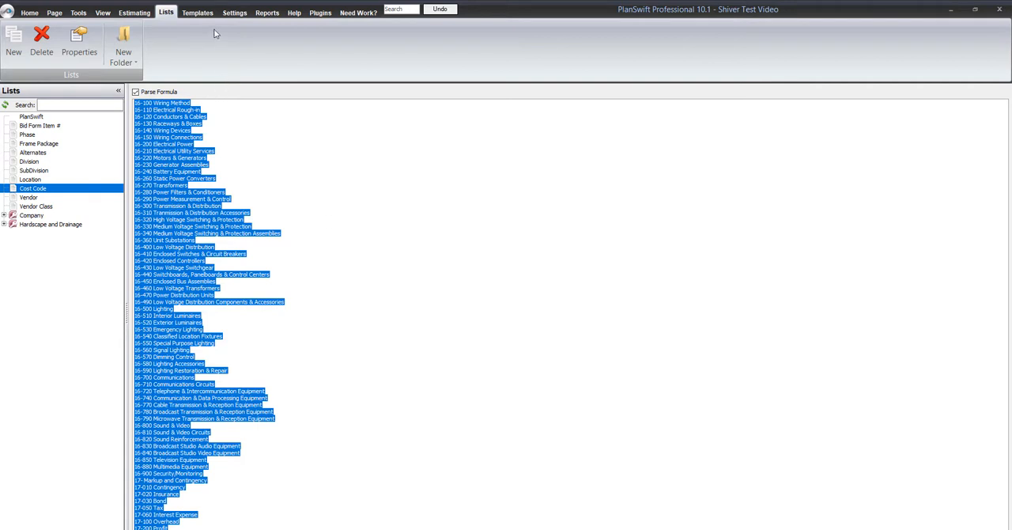
Step: Show the April 17 Updated Templates collection and expand its takeoff items
{"action": "left_click", "coordinate": [196, 12]}
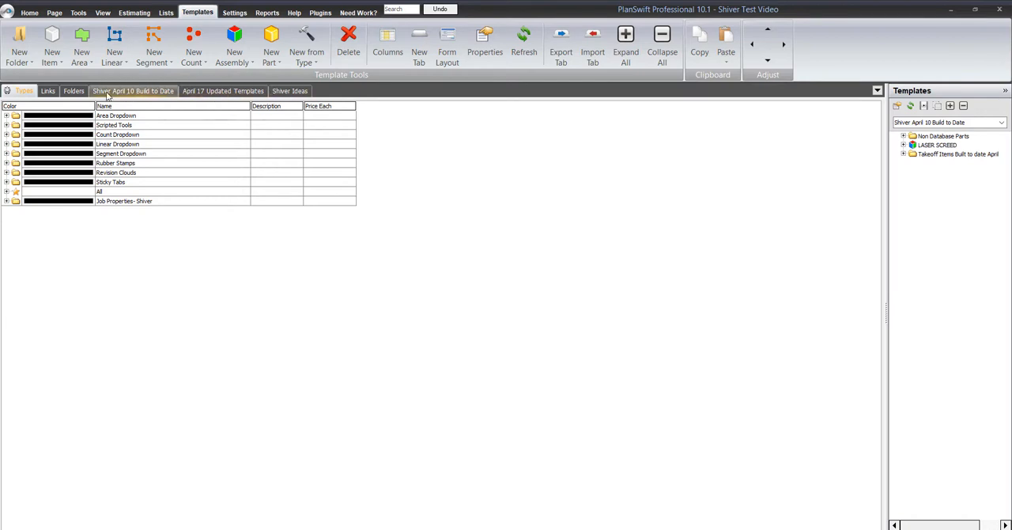
{"action": "left_click", "coordinate": [223, 91]}
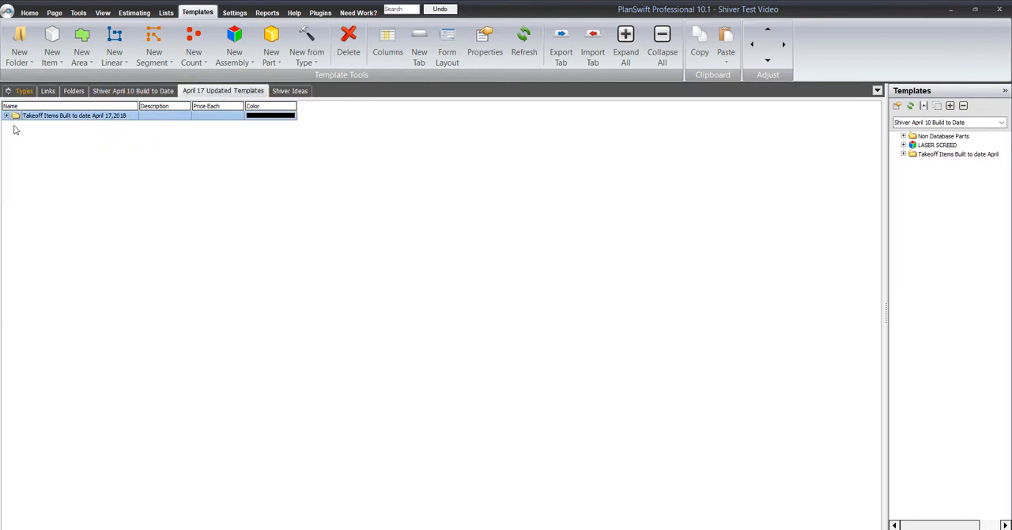
{"action": "left_click", "coordinate": [6, 115]}
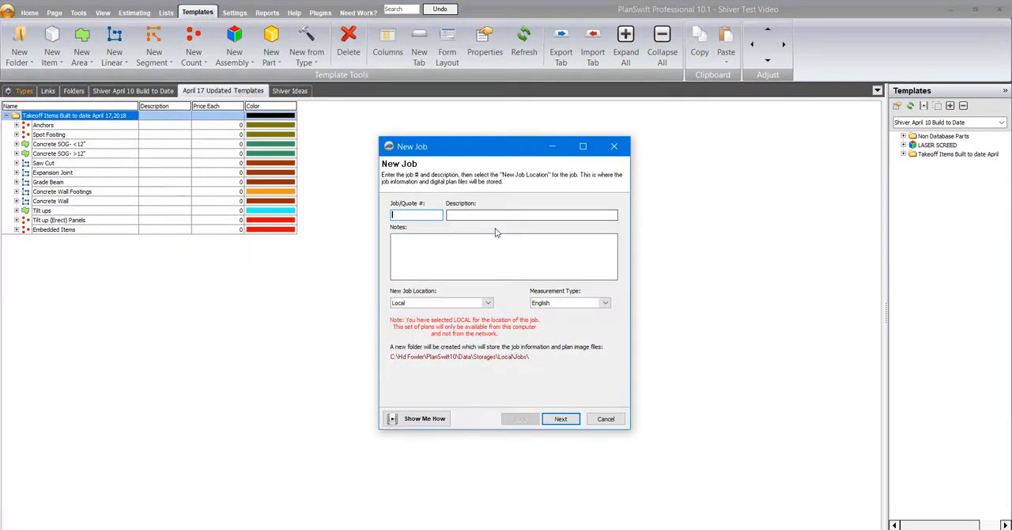
Step: Create the 'concrete demo' job with default markups and conversions, adding one blank page
{"action": "type", "text": "c"}
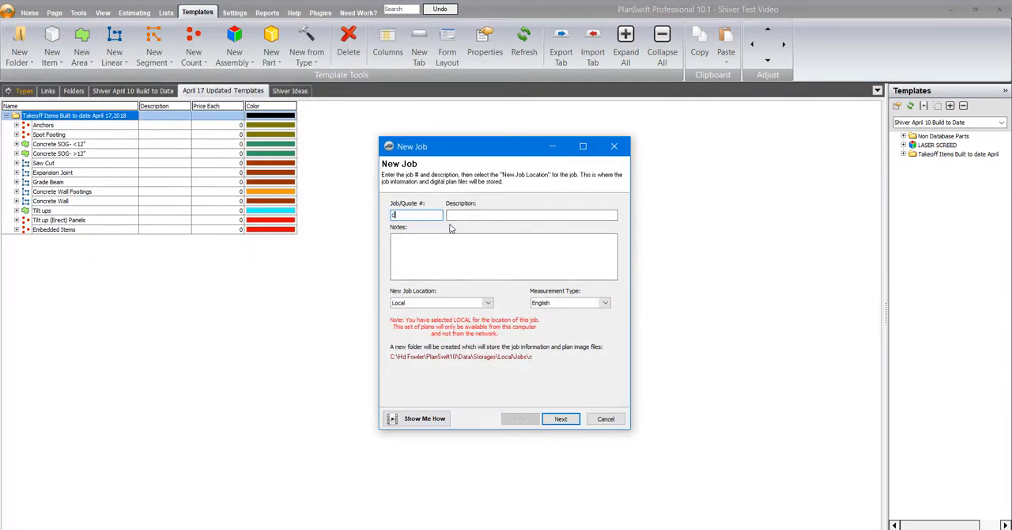
{"action": "type", "text": "concrete demo"}
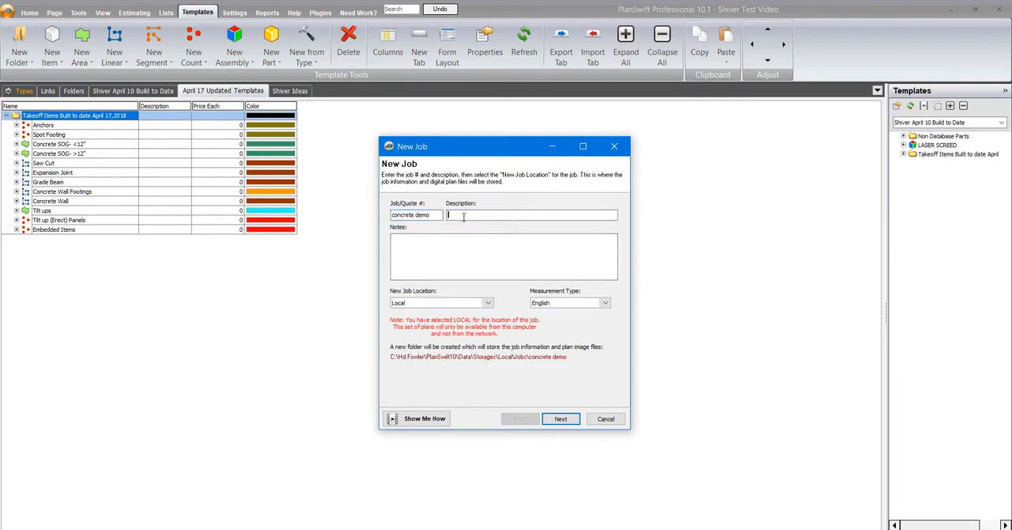
{"action": "type", "text": "concrete demo"}
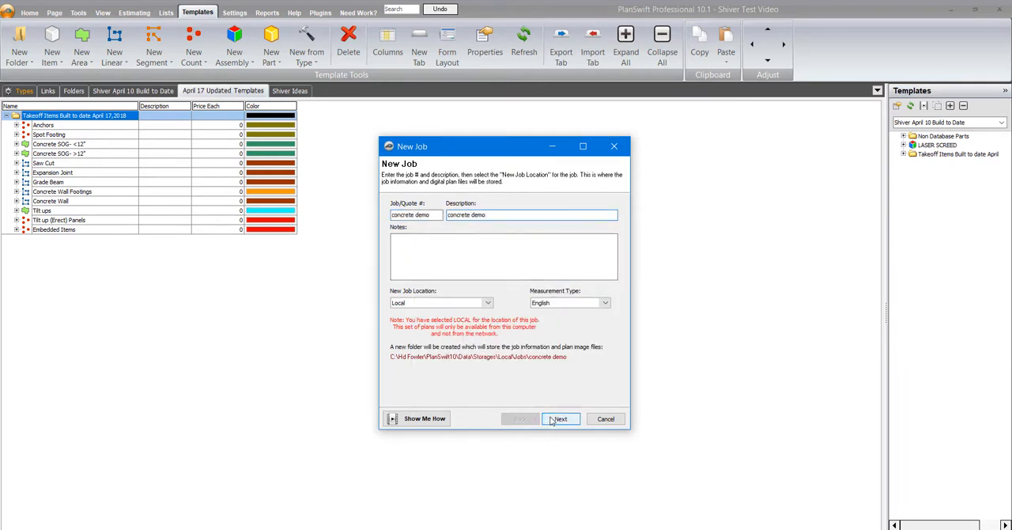
{"action": "left_click", "coordinate": [560, 419]}
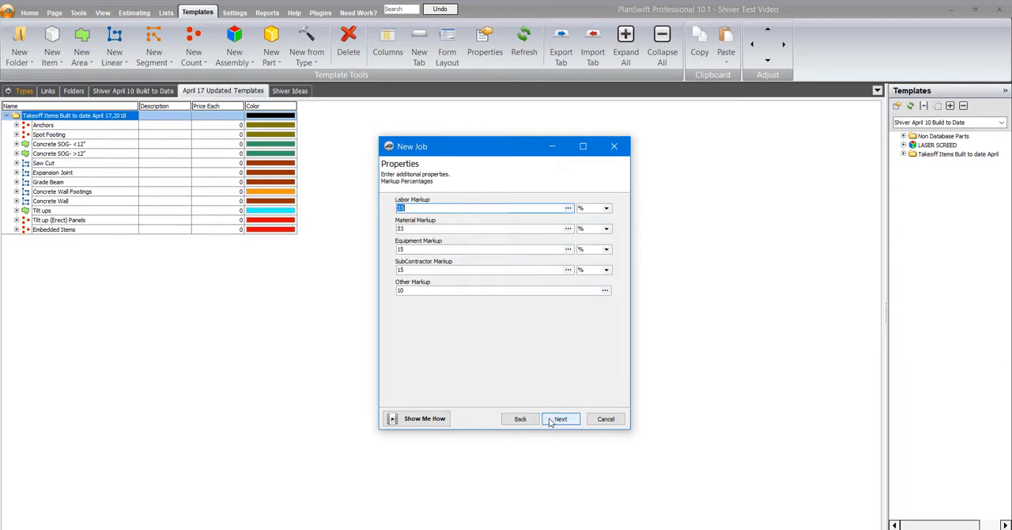
{"action": "left_click", "coordinate": [561, 418]}
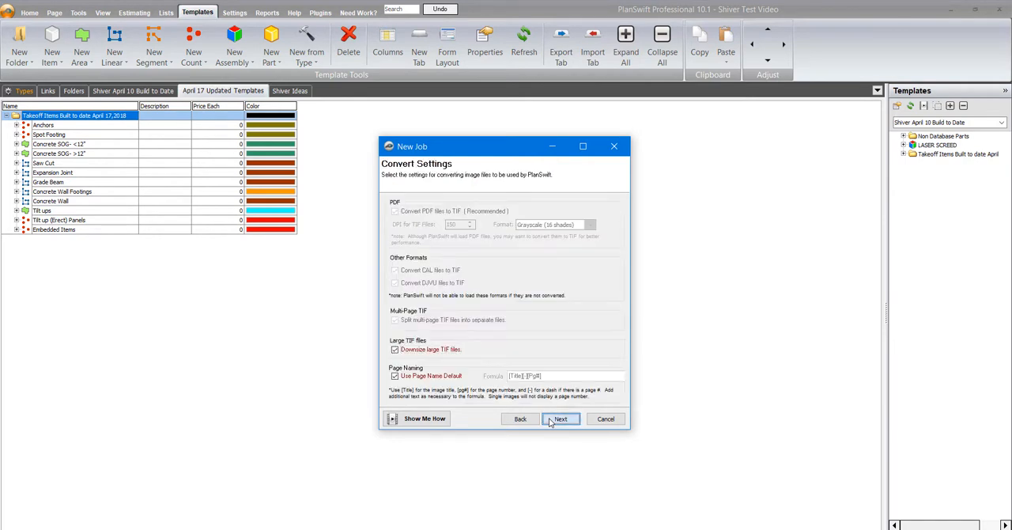
{"action": "left_click", "coordinate": [561, 418]}
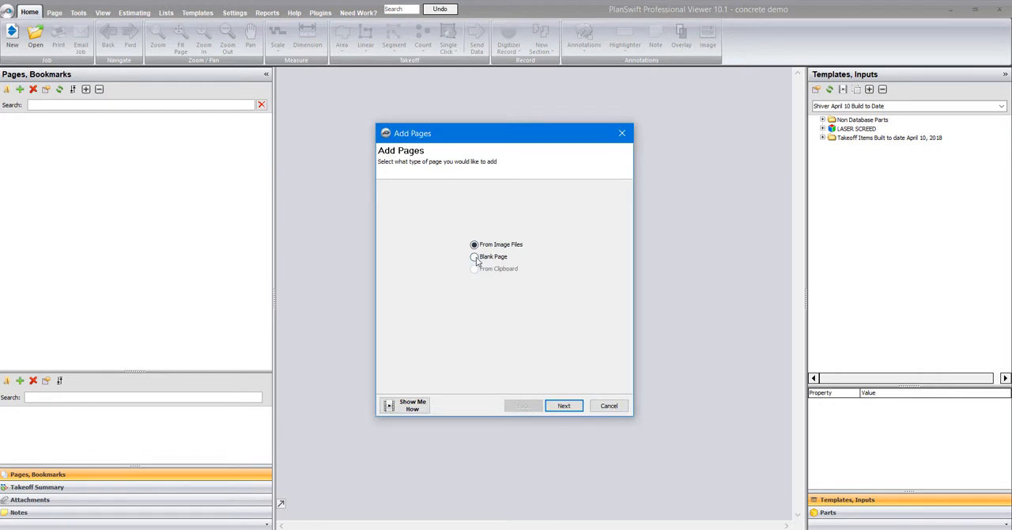
{"action": "left_click", "coordinate": [564, 405]}
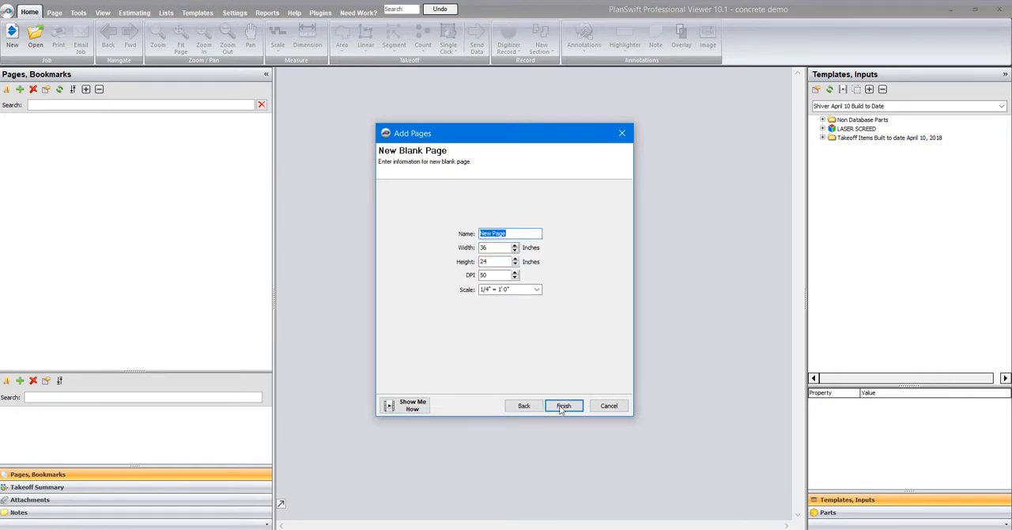
{"action": "left_click", "coordinate": [564, 405]}
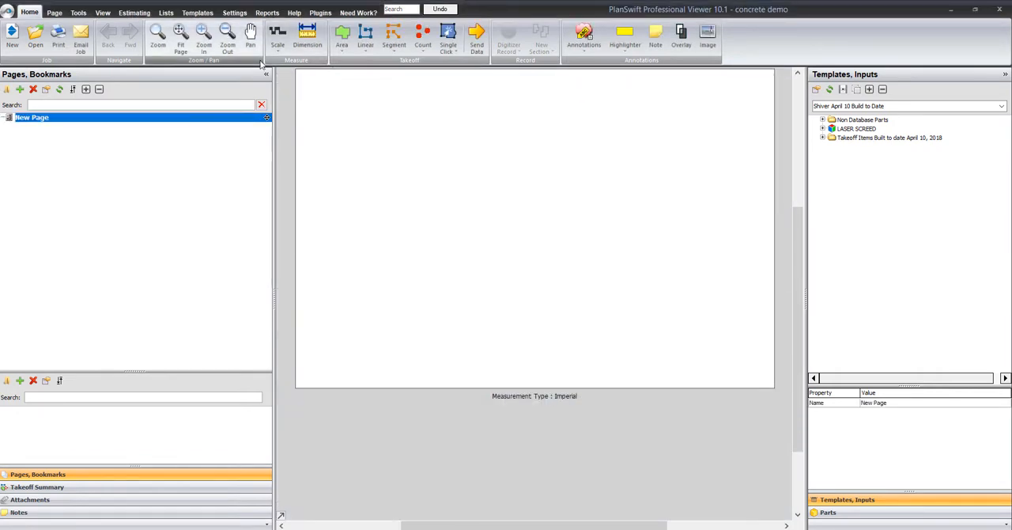
Step: Switch to April 17 Updated Templates and expand the Concrete SOG- <12" assembly
{"action": "left_click", "coordinate": [856, 128]}
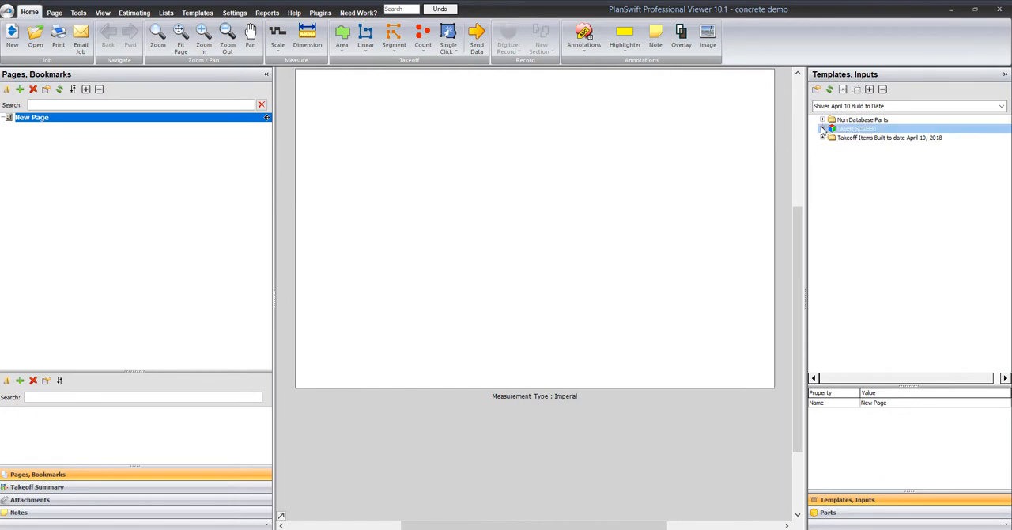
{"action": "left_click", "coordinate": [822, 119]}
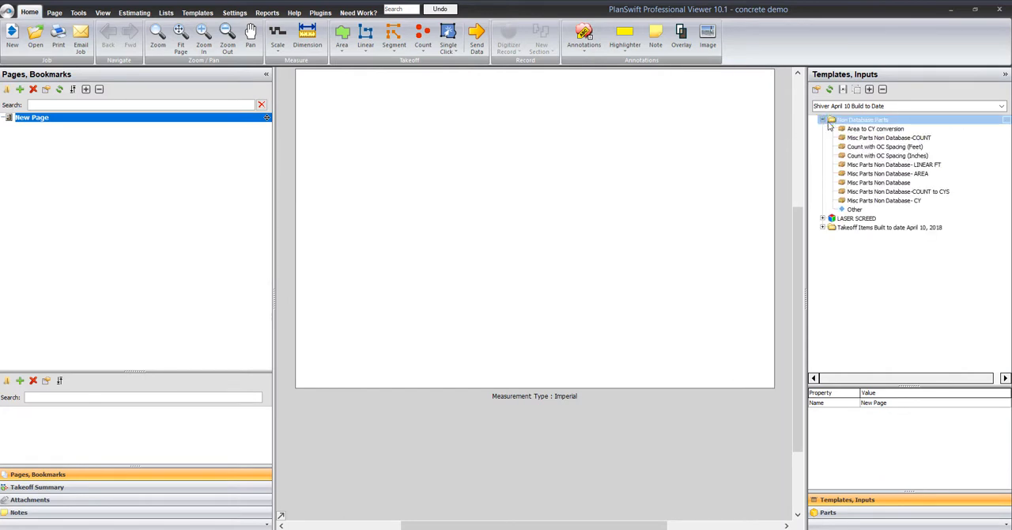
{"action": "left_click", "coordinate": [889, 228]}
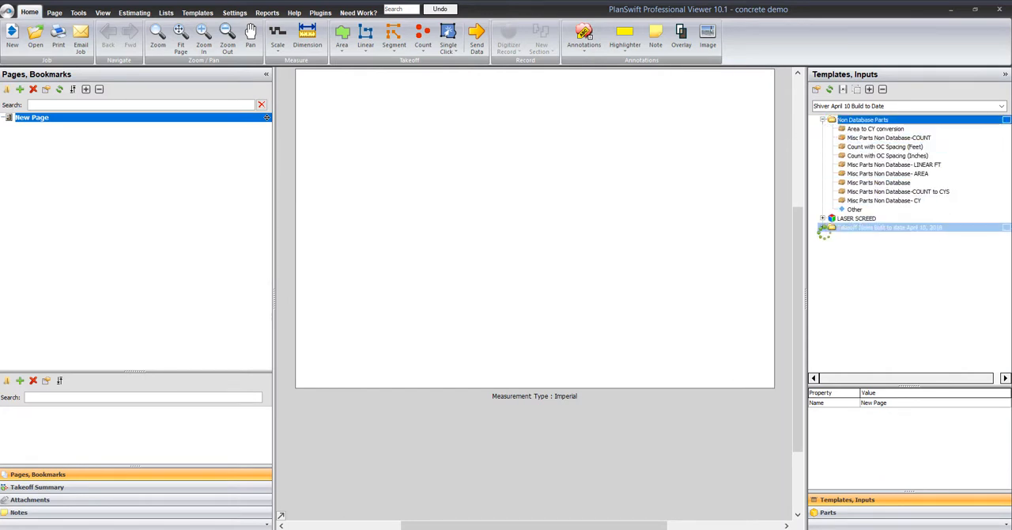
{"action": "left_click", "coordinate": [824, 227]}
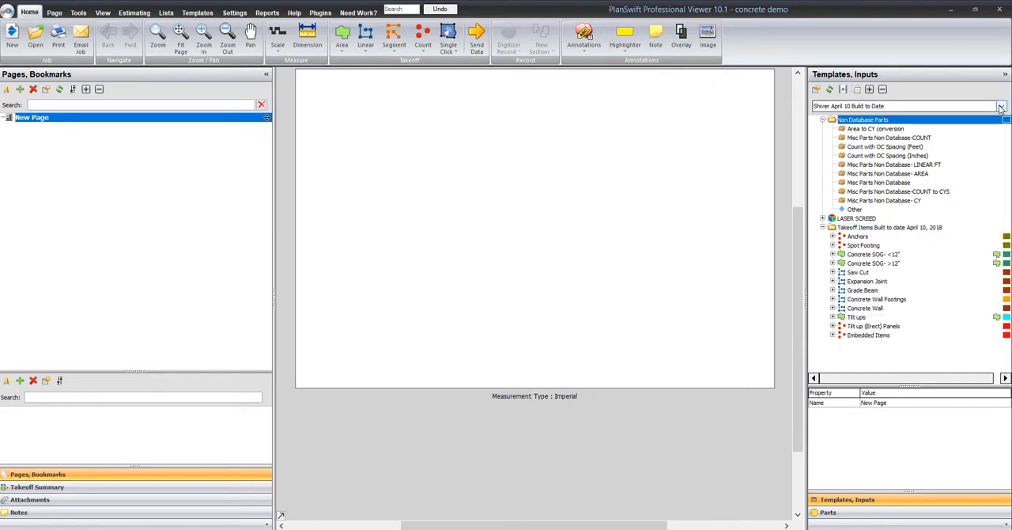
{"action": "left_click", "coordinate": [1001, 105]}
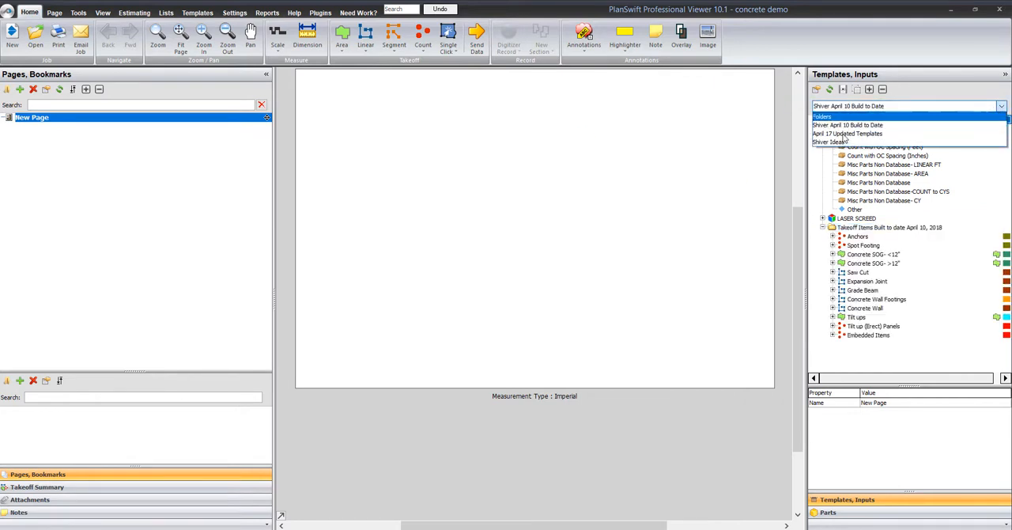
{"action": "left_click", "coordinate": [848, 133]}
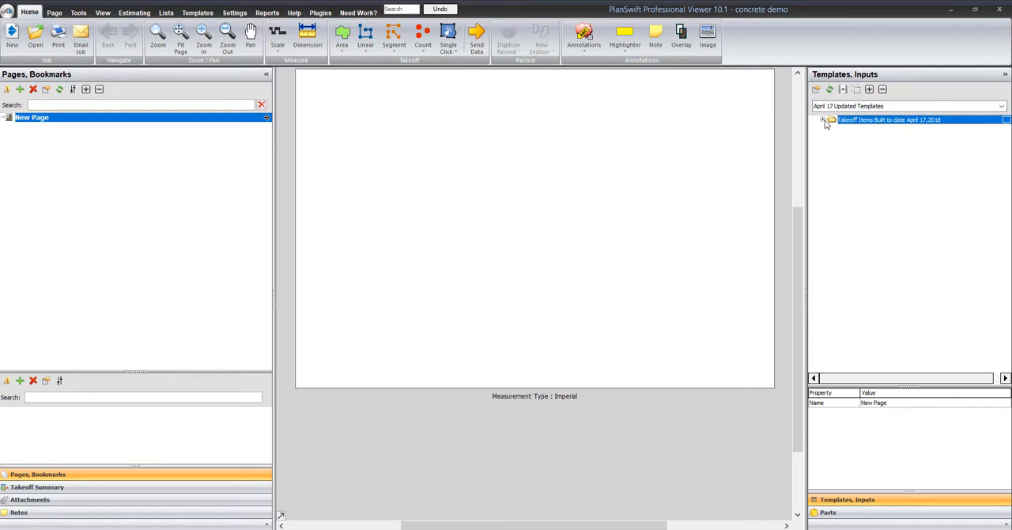
{"action": "left_click", "coordinate": [824, 120]}
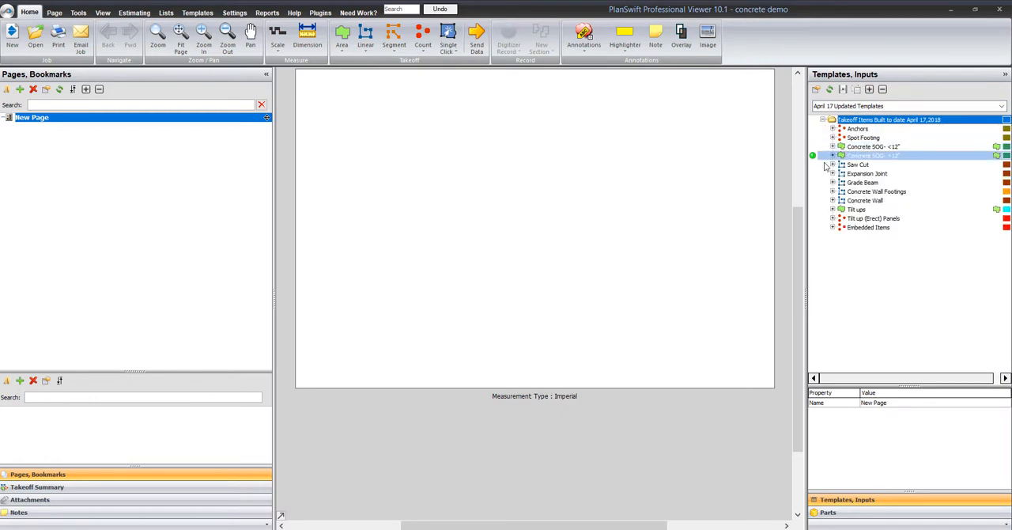
{"action": "left_click", "coordinate": [873, 146]}
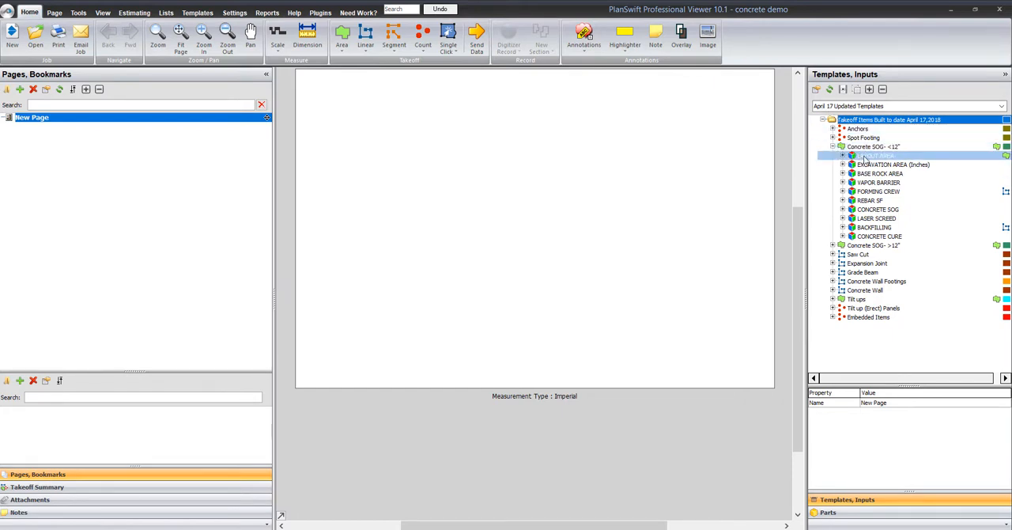
Step: Select the LAYOUT AREA, BASE ROCK AREA, FORMING CREW and CONCRETE SOG parts
{"action": "left_click", "coordinate": [880, 173]}
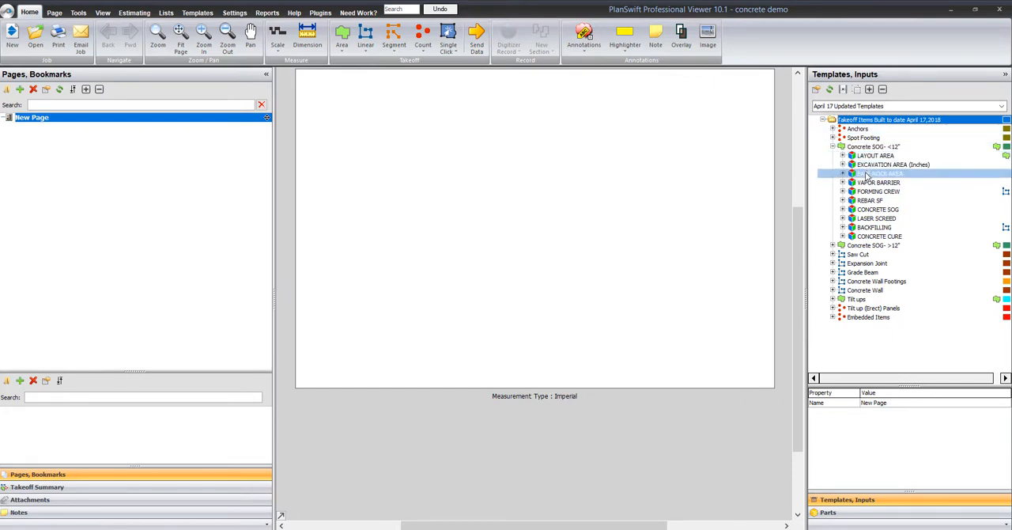
{"action": "left_click", "coordinate": [878, 190]}
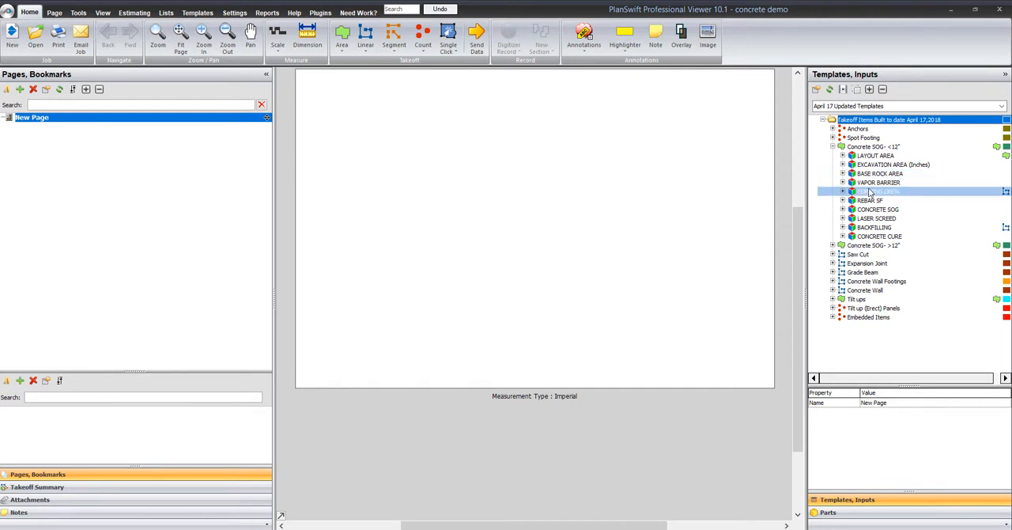
{"action": "left_click", "coordinate": [876, 209]}
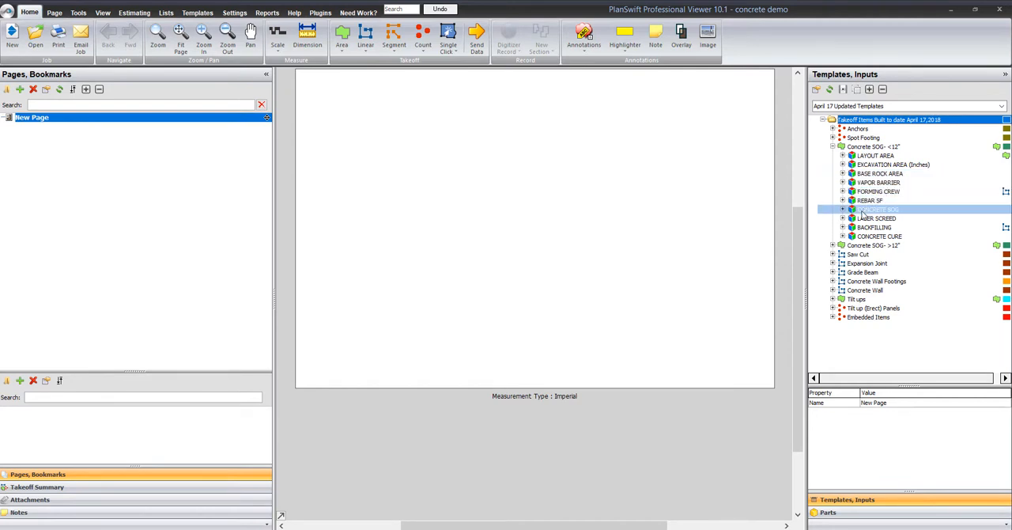
{"action": "left_click", "coordinate": [878, 236]}
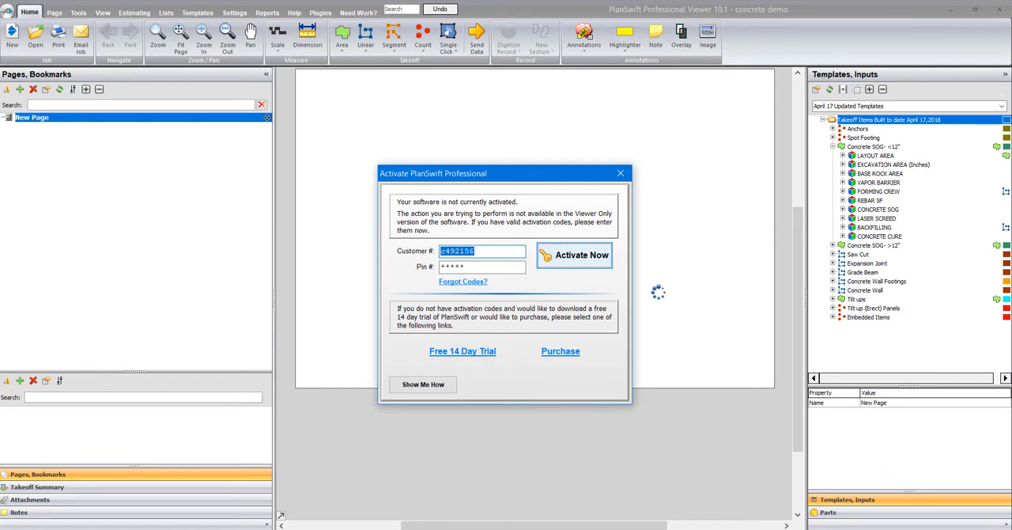
Step: Activate PlanSwift Professional with the entered codes and dismiss the success message
{"action": "left_click", "coordinate": [574, 255]}
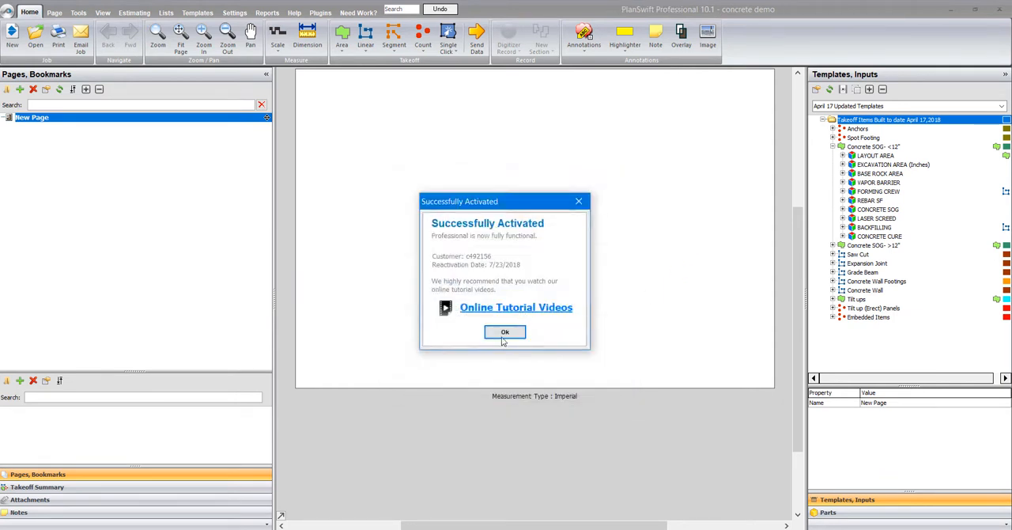
{"action": "left_click", "coordinate": [505, 331]}
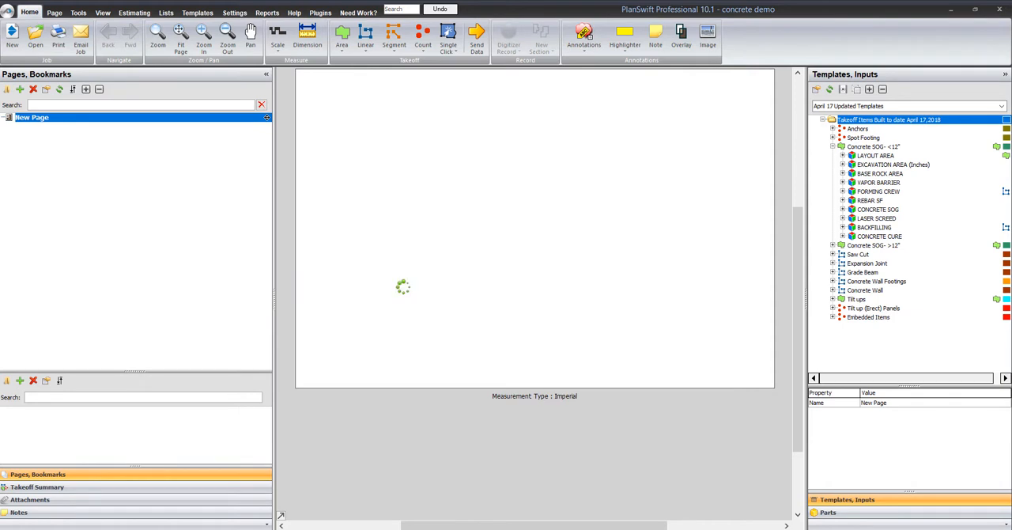
Step: Start a Concrete SOG- <12" area takeoff and digitize the 3753.38 sq ft slab
{"action": "double_click", "coordinate": [873, 146]}
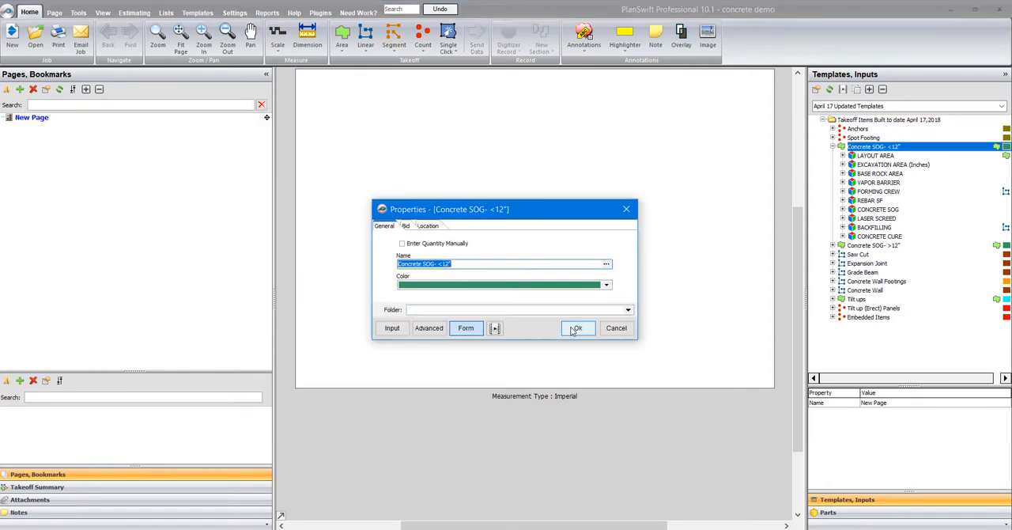
{"action": "left_click", "coordinate": [578, 328]}
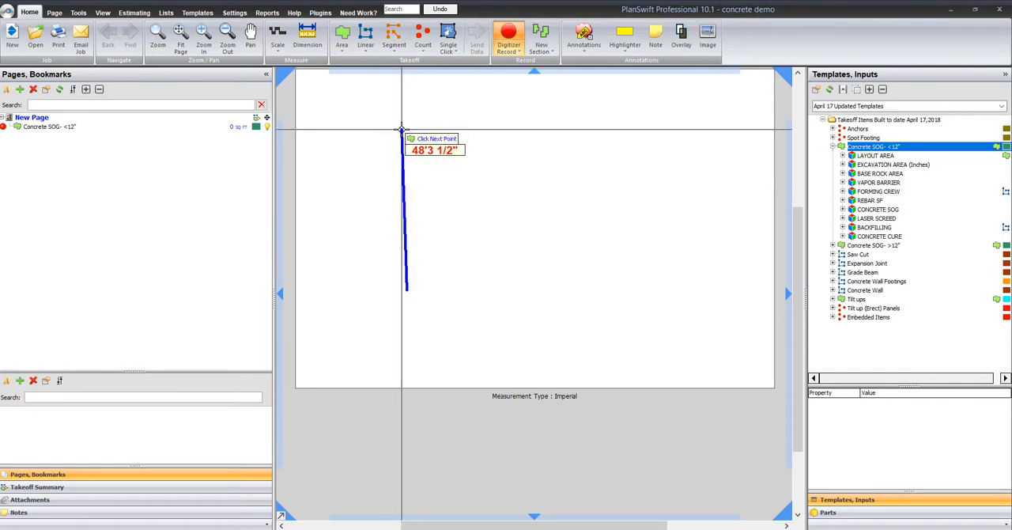
{"action": "left_click", "coordinate": [664, 299]}
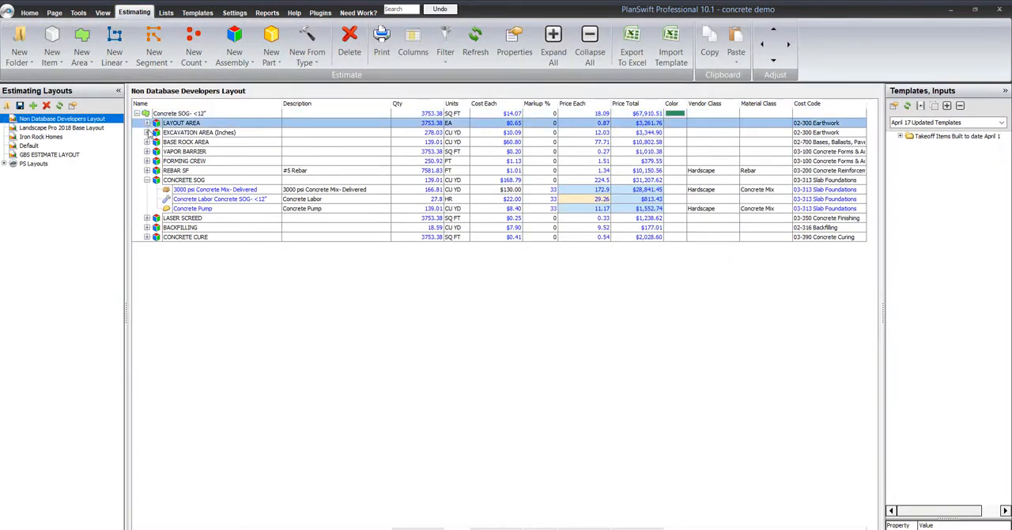
Step: Set EXCAVATION AREA depth to 12 in (139.01 CY, $66,238.06) and open LAYOUT AREA properties
{"action": "left_click", "coordinate": [146, 180]}
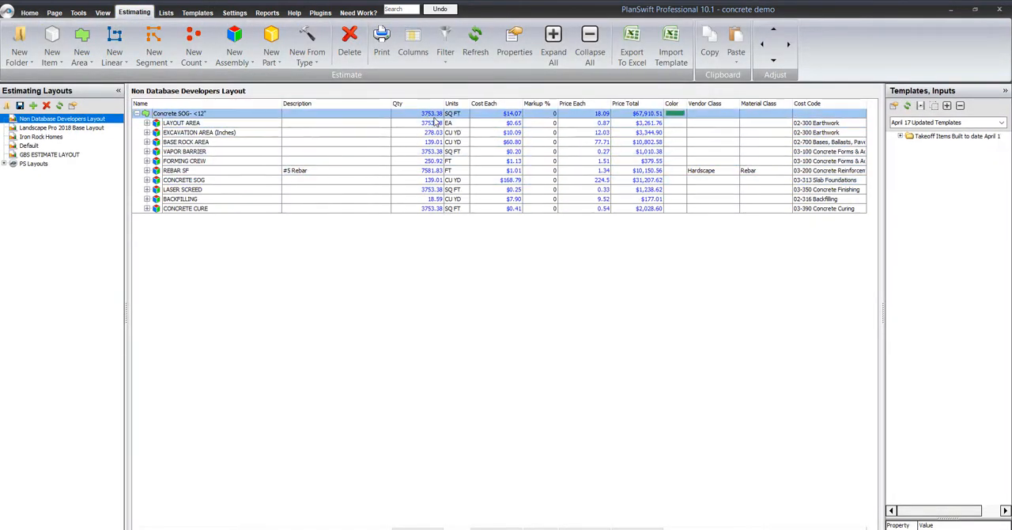
{"action": "left_click", "coordinate": [182, 123]}
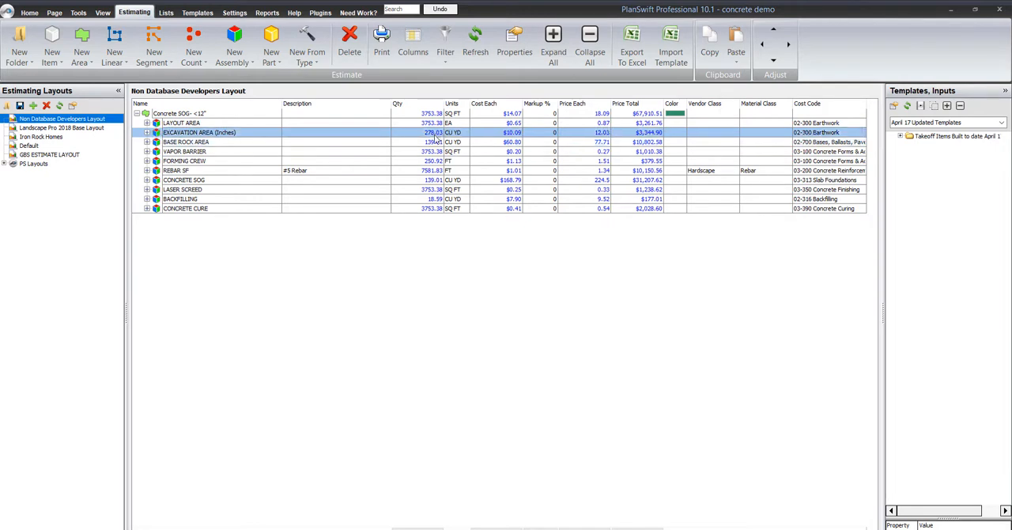
{"action": "double_click", "coordinate": [198, 132]}
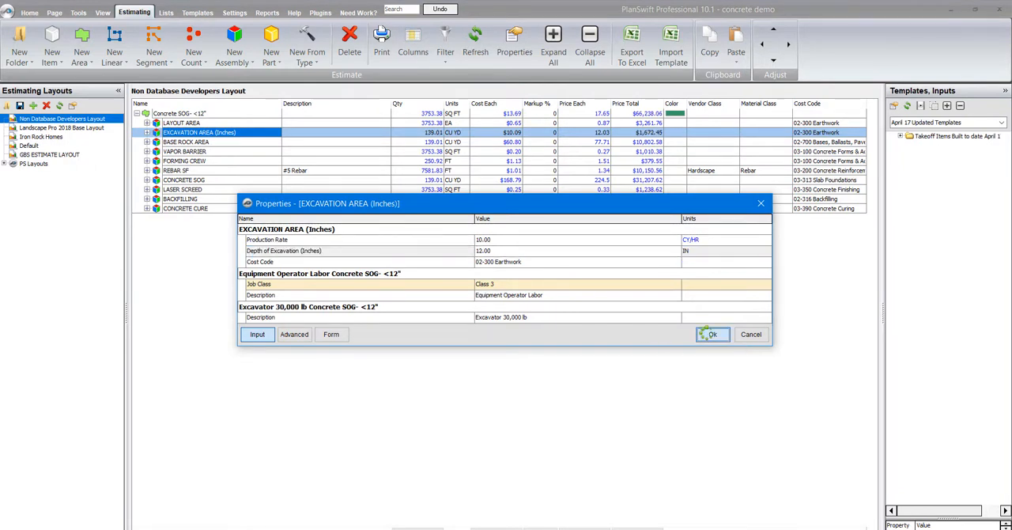
{"action": "left_click", "coordinate": [710, 333]}
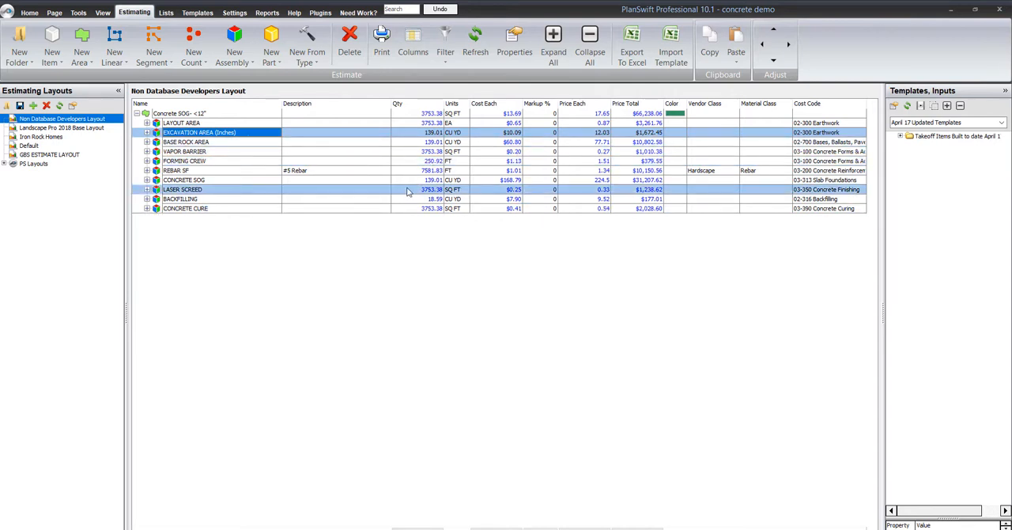
{"action": "left_click", "coordinate": [179, 113]}
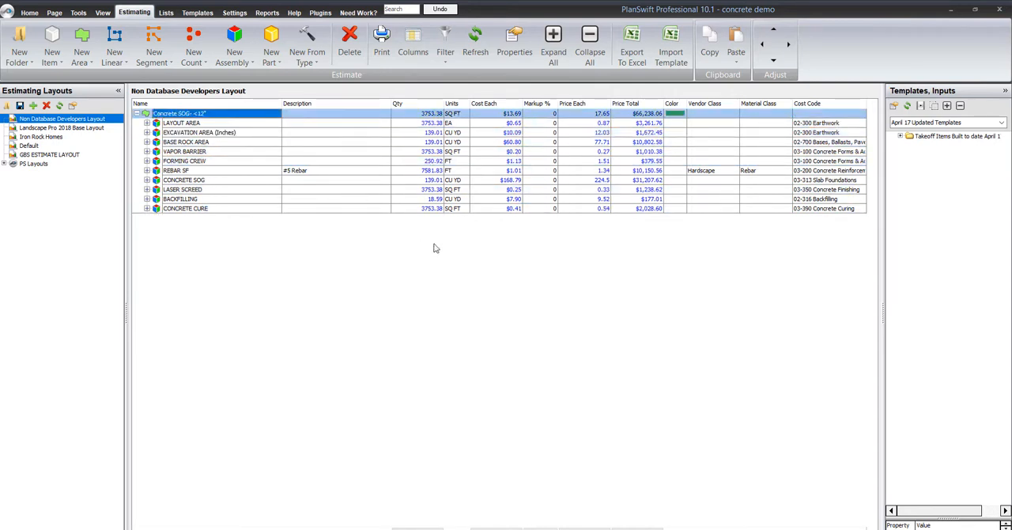
{"action": "double_click", "coordinate": [179, 113]}
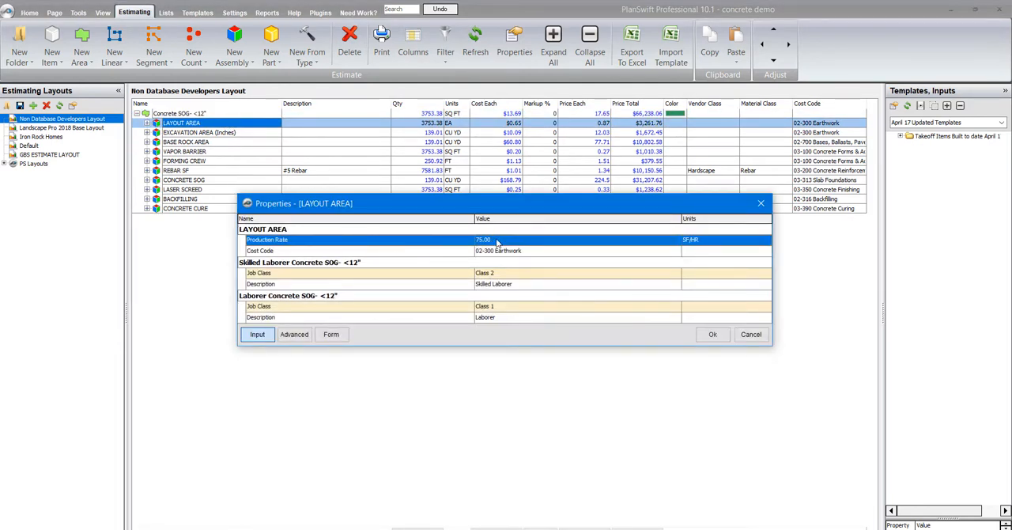
Step: Review the VAPOR BARRIER production rate and its Vapor Barrier material properties
{"action": "left_click", "coordinate": [711, 334]}
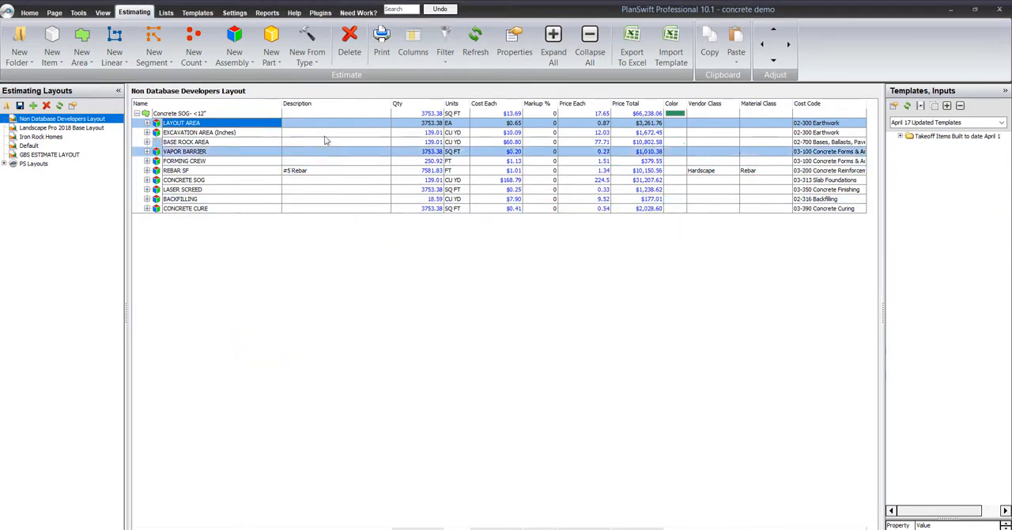
{"action": "double_click", "coordinate": [199, 132]}
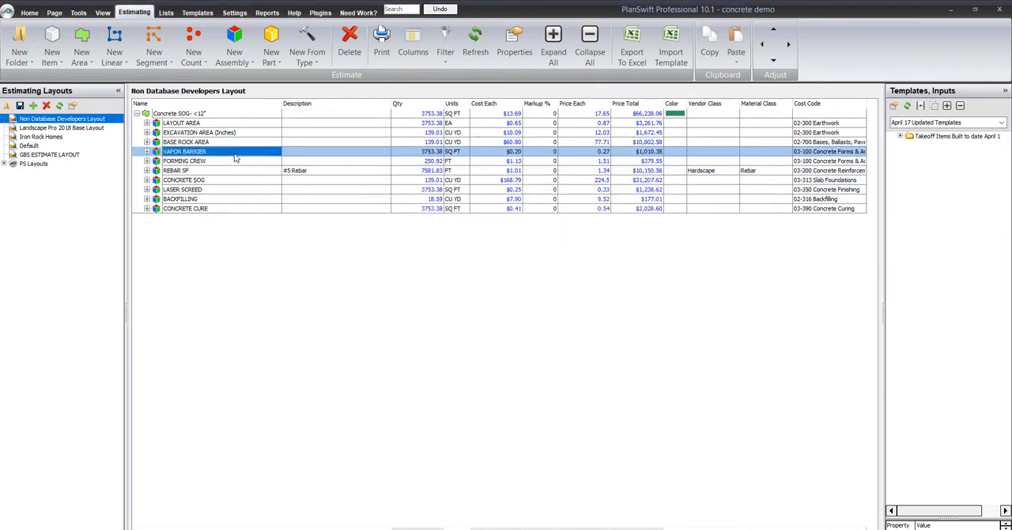
{"action": "double_click", "coordinate": [184, 151]}
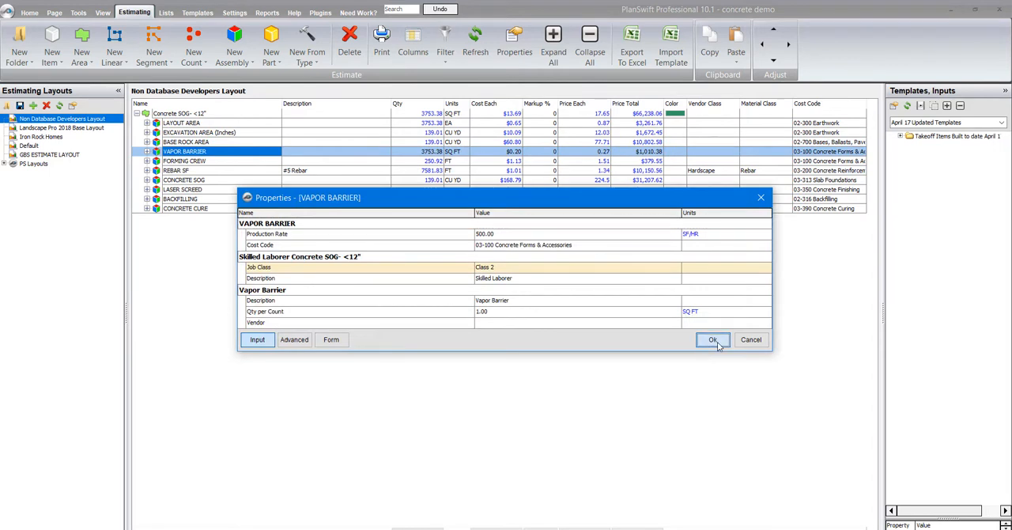
{"action": "left_click", "coordinate": [712, 339]}
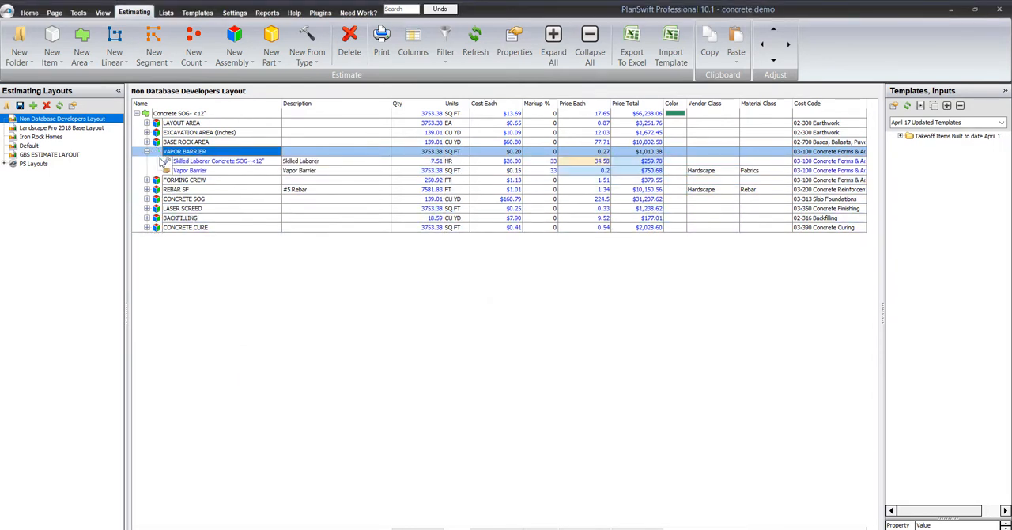
{"action": "left_click", "coordinate": [166, 160]}
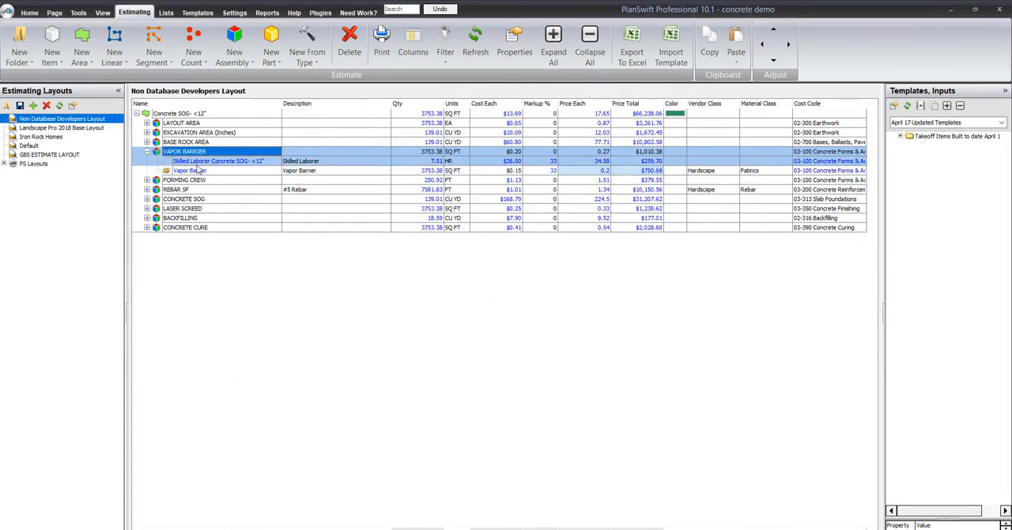
{"action": "double_click", "coordinate": [190, 170]}
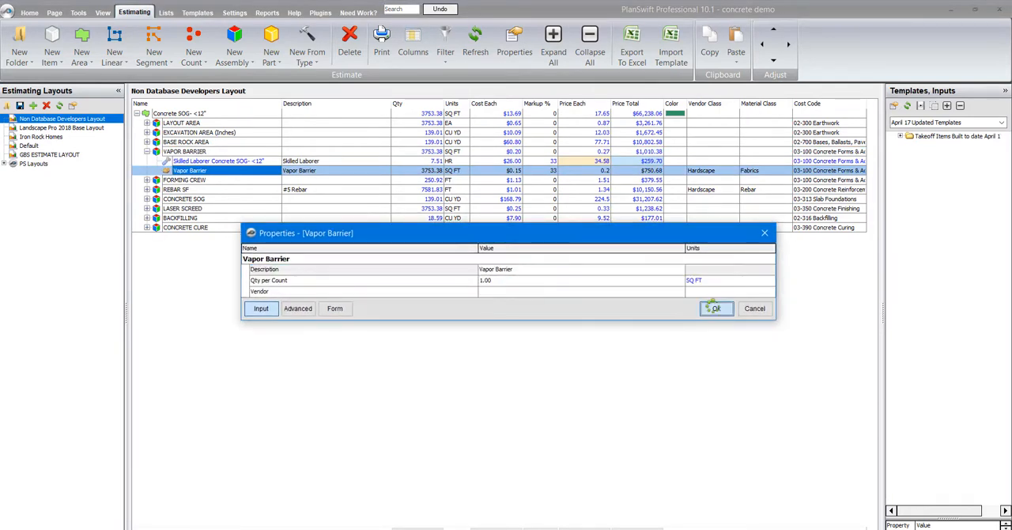
{"action": "left_click", "coordinate": [714, 308]}
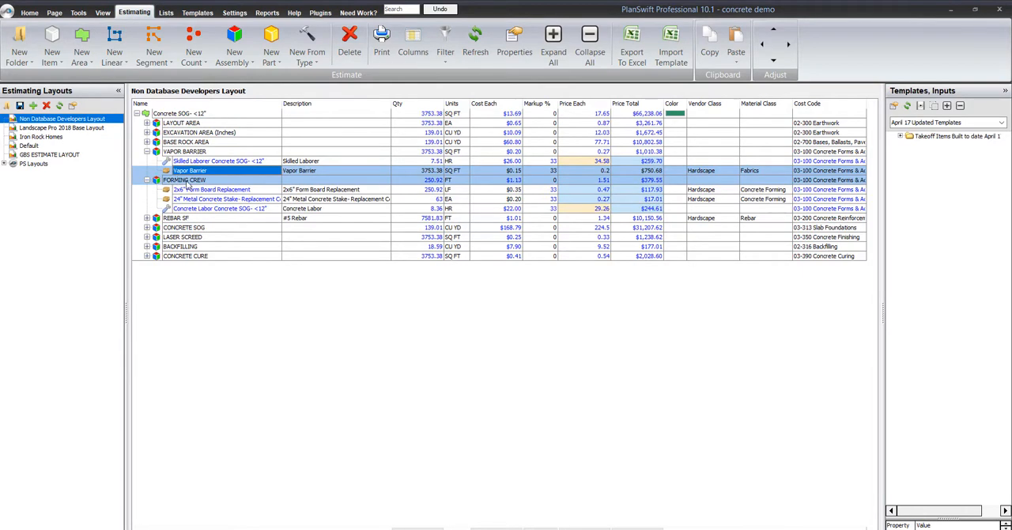
Step: Inspect the Forming Crew properties, then collapse the Forming Crew item
{"action": "double_click", "coordinate": [185, 180]}
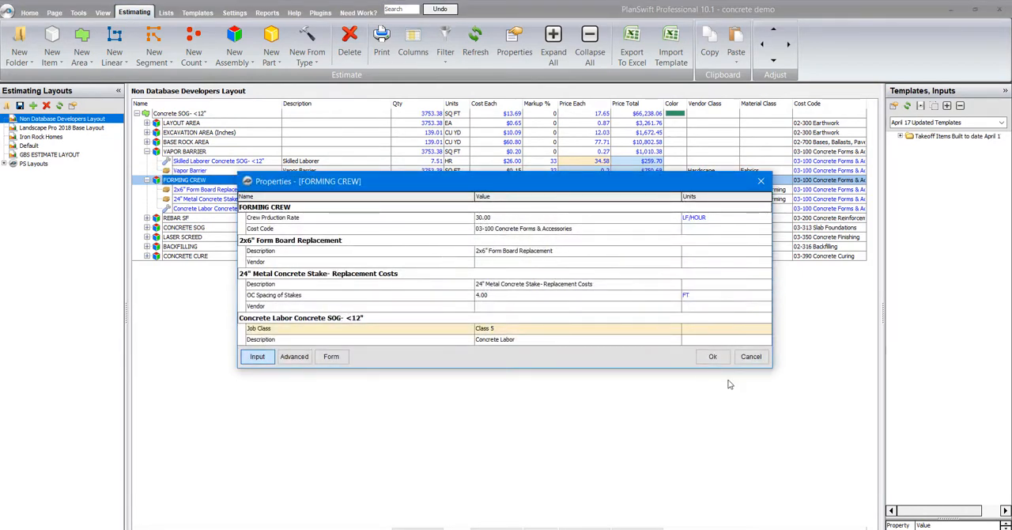
{"action": "left_click", "coordinate": [712, 355]}
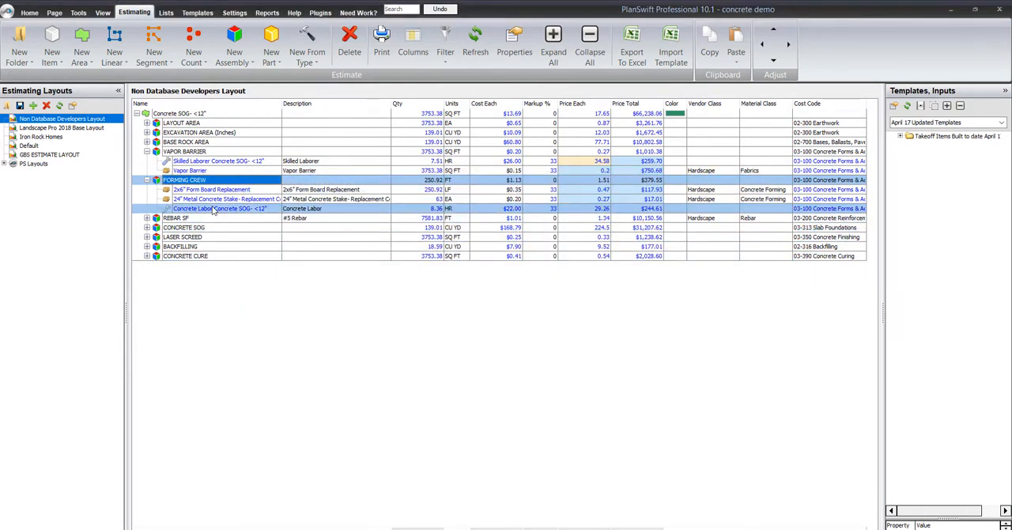
{"action": "double_click", "coordinate": [219, 208]}
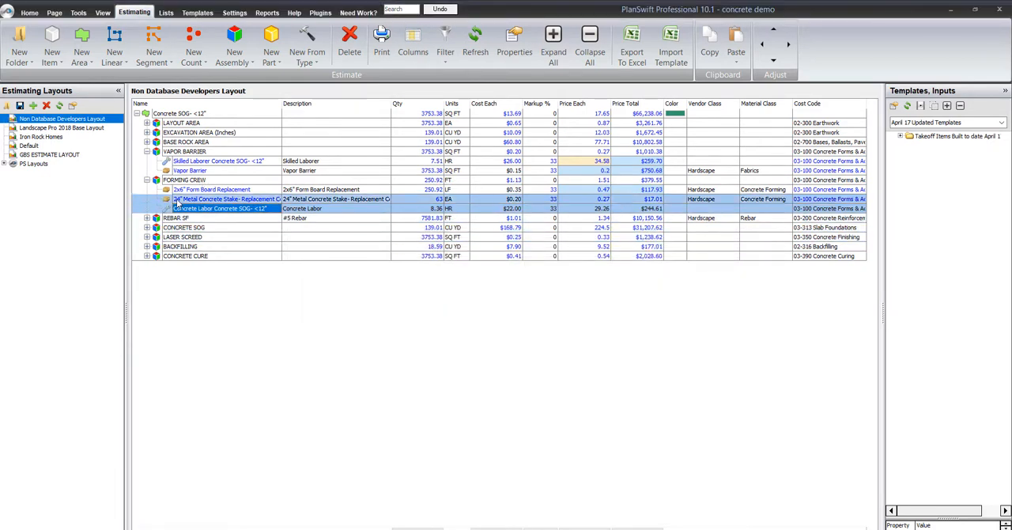
{"action": "left_click", "coordinate": [146, 179]}
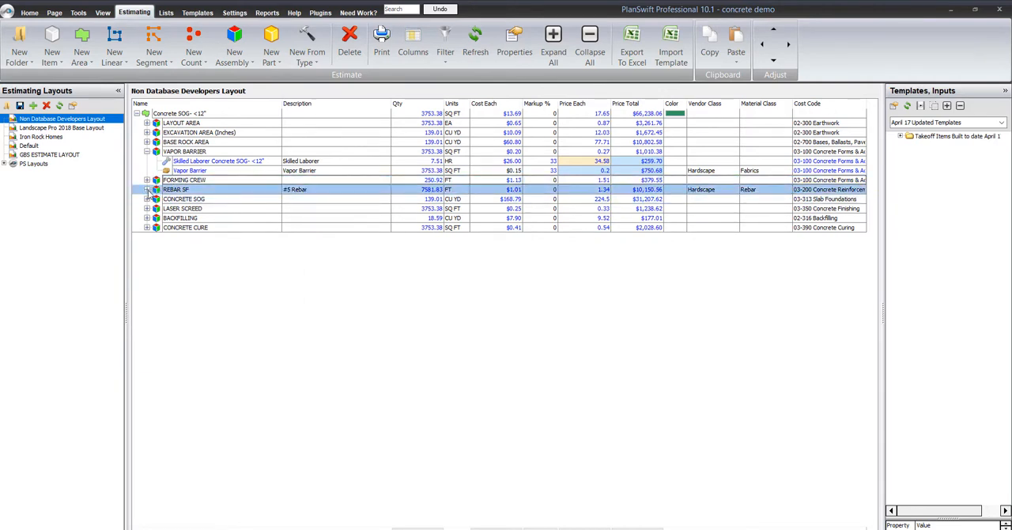
Step: Review REBAR SF properties, collapse Vapor Barrier, and expand then collapse Concrete Cure
{"action": "left_click", "coordinate": [146, 189]}
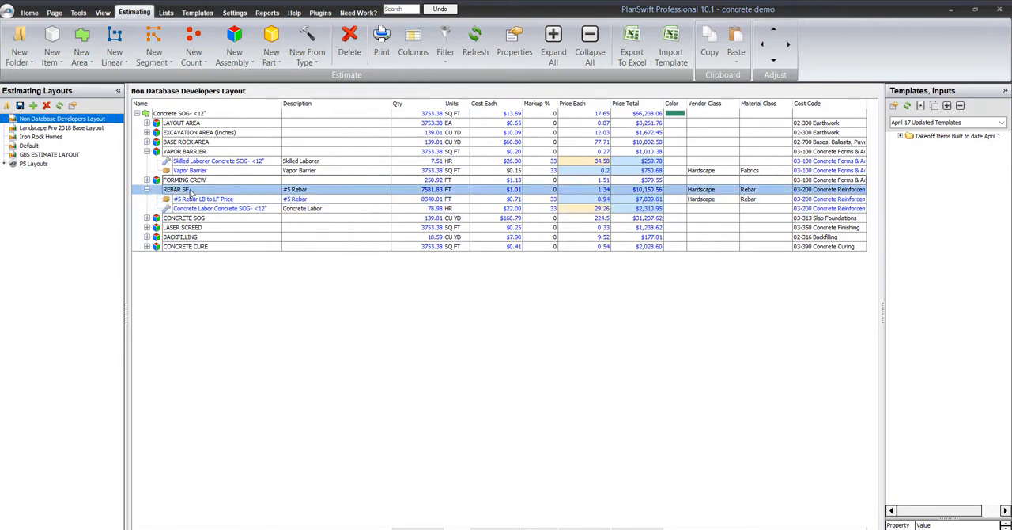
{"action": "double_click", "coordinate": [182, 189]}
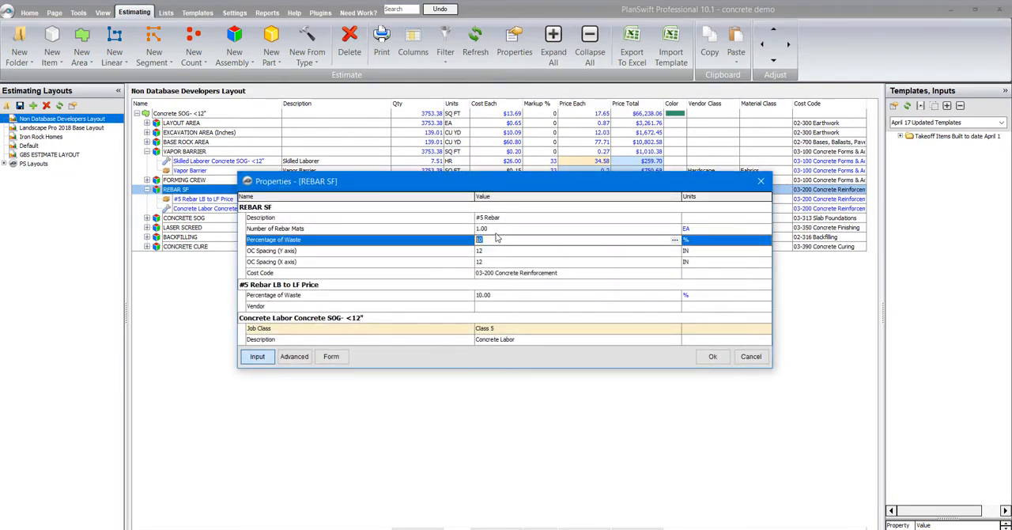
{"action": "left_click", "coordinate": [711, 356]}
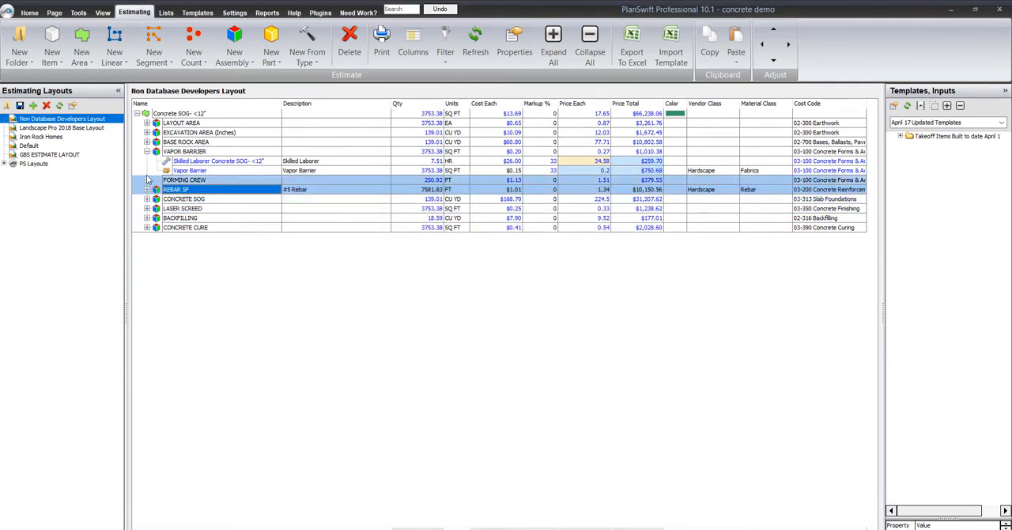
{"action": "left_click", "coordinate": [146, 151]}
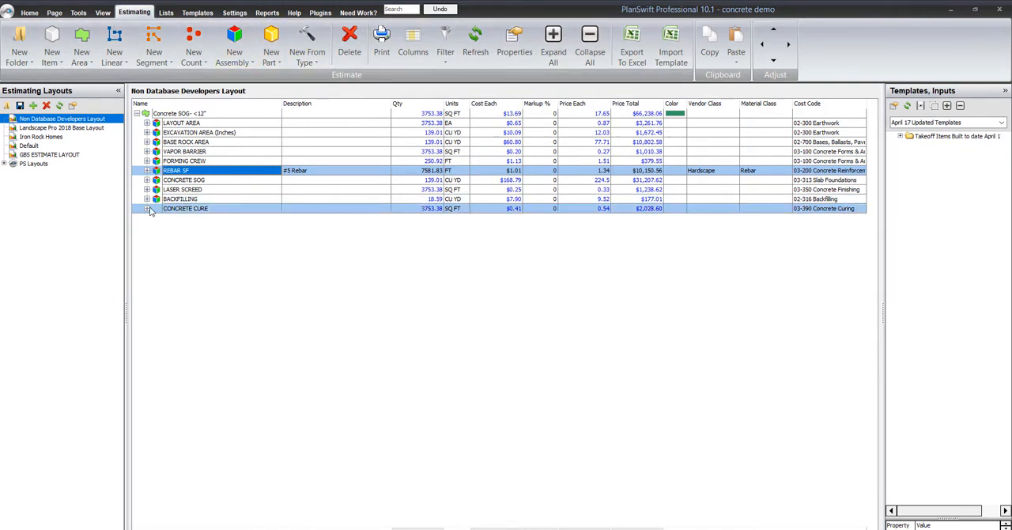
{"action": "left_click", "coordinate": [147, 208]}
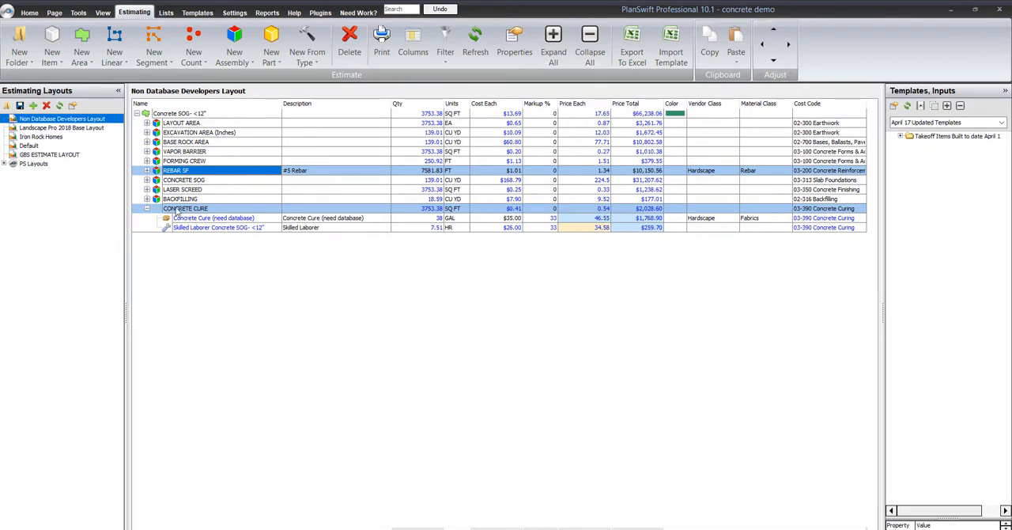
{"action": "left_click", "coordinate": [146, 208]}
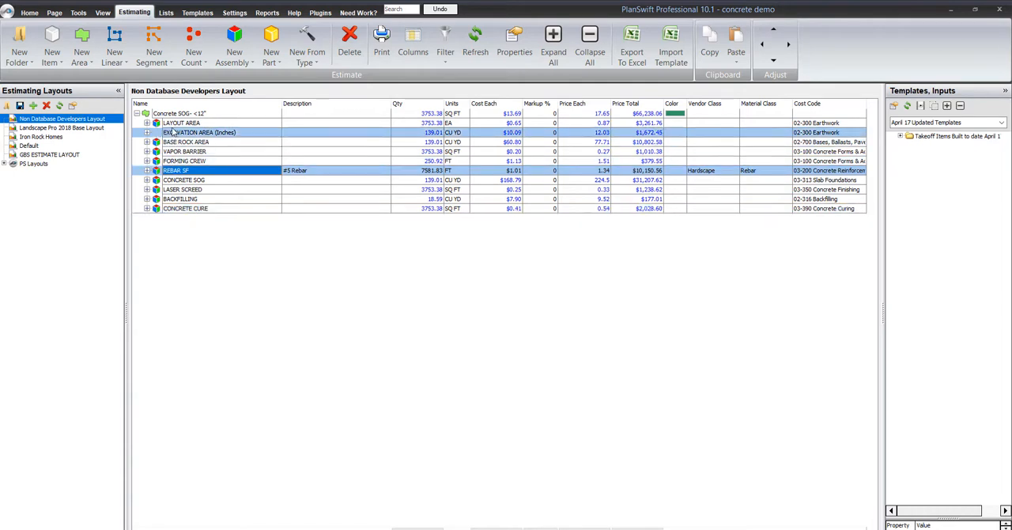
Step: Select the Concrete SOG assembly lines and switch to the April 17 takeoff templates view
{"action": "left_click", "coordinate": [181, 122]}
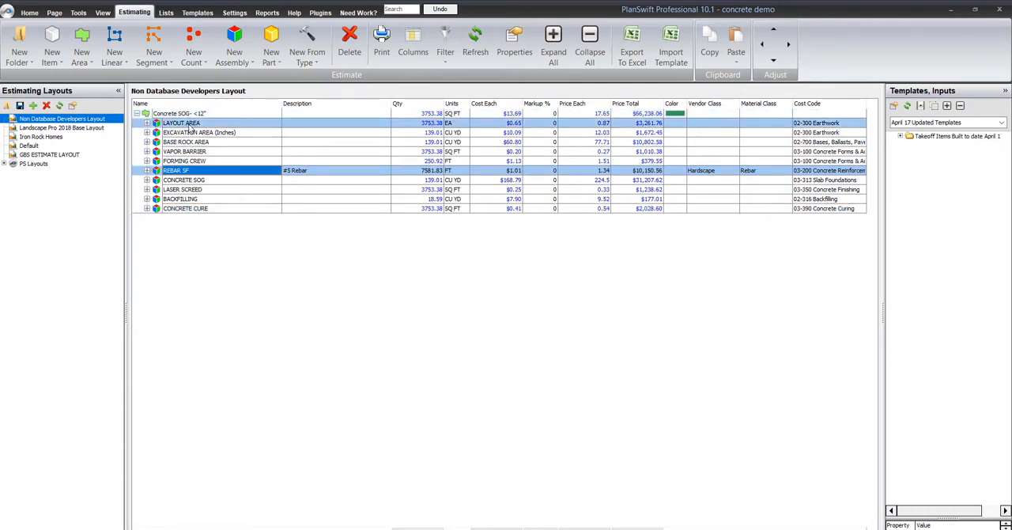
{"action": "left_click", "coordinate": [174, 113]}
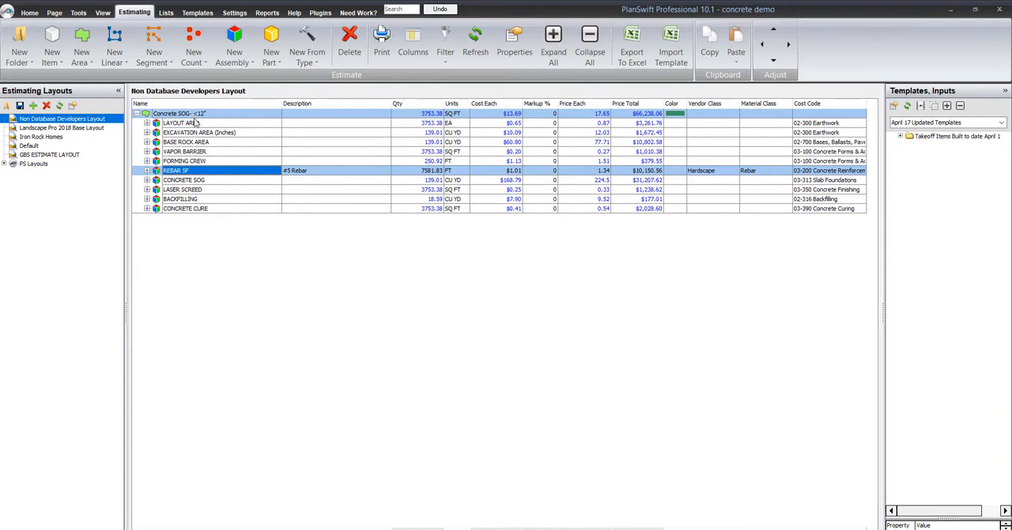
{"action": "left_click", "coordinate": [182, 122]}
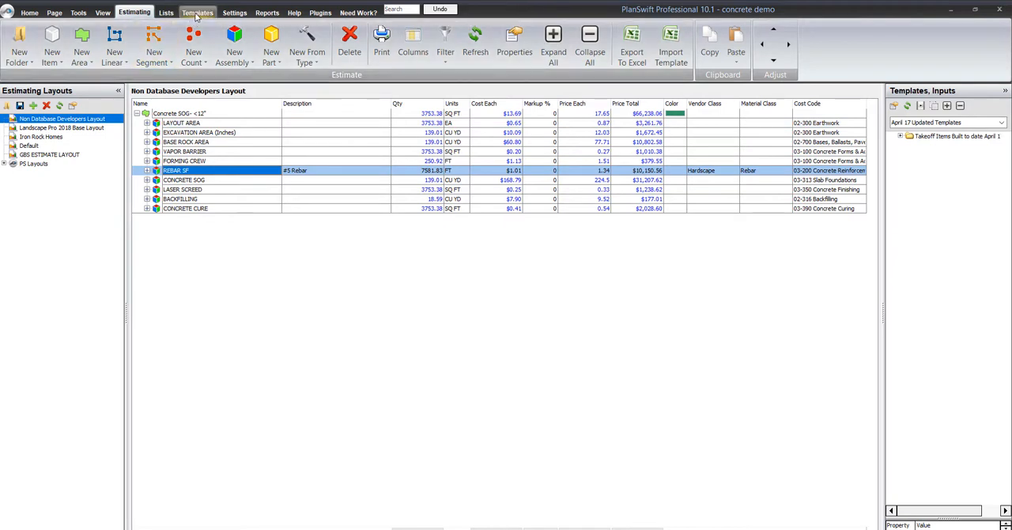
{"action": "left_click", "coordinate": [197, 12]}
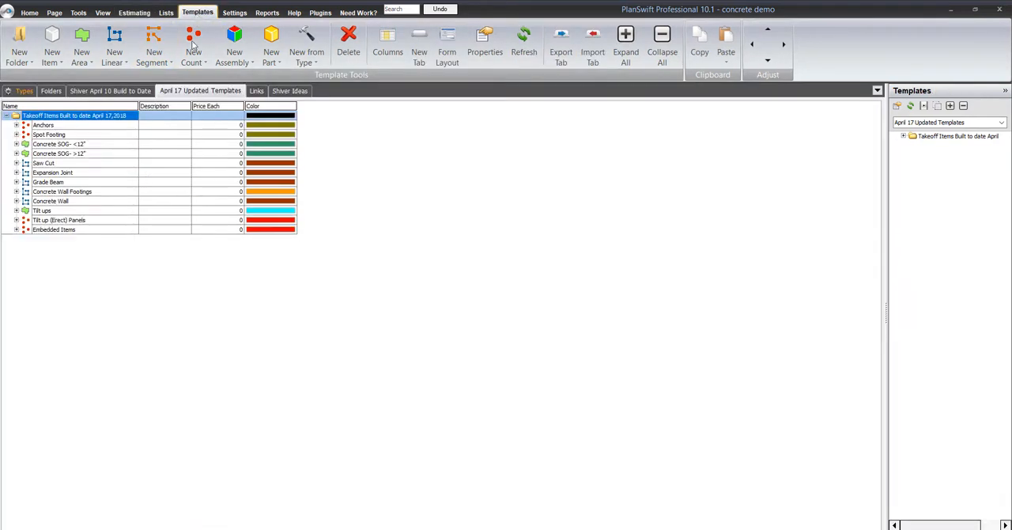
Step: Open Landscape Pro 2018 Base Layout and expand Concrete SOG Forming, MATERIALS and CONCRETE FLAT WORK CREW
{"action": "left_click", "coordinate": [294, 12]}
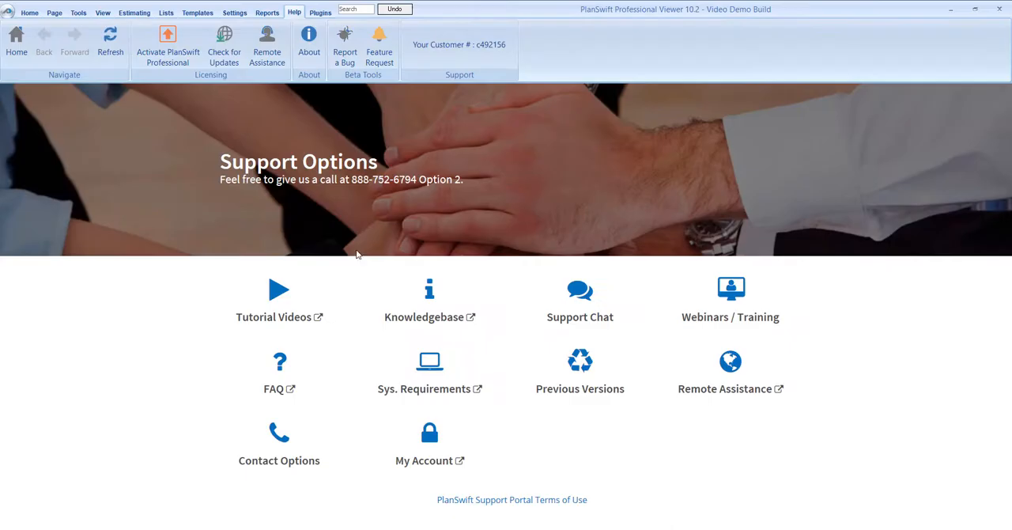
{"action": "left_click", "coordinate": [134, 12]}
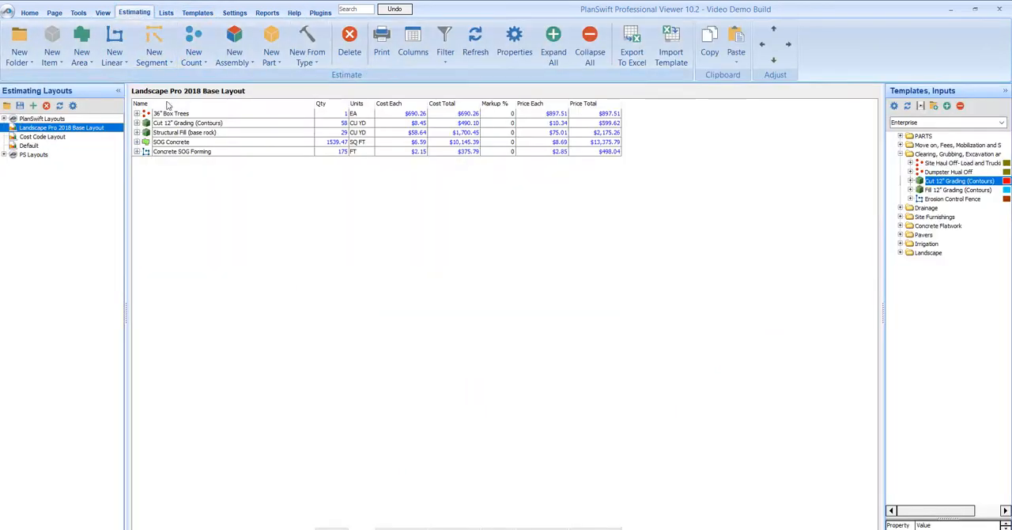
{"action": "left_click", "coordinate": [137, 151]}
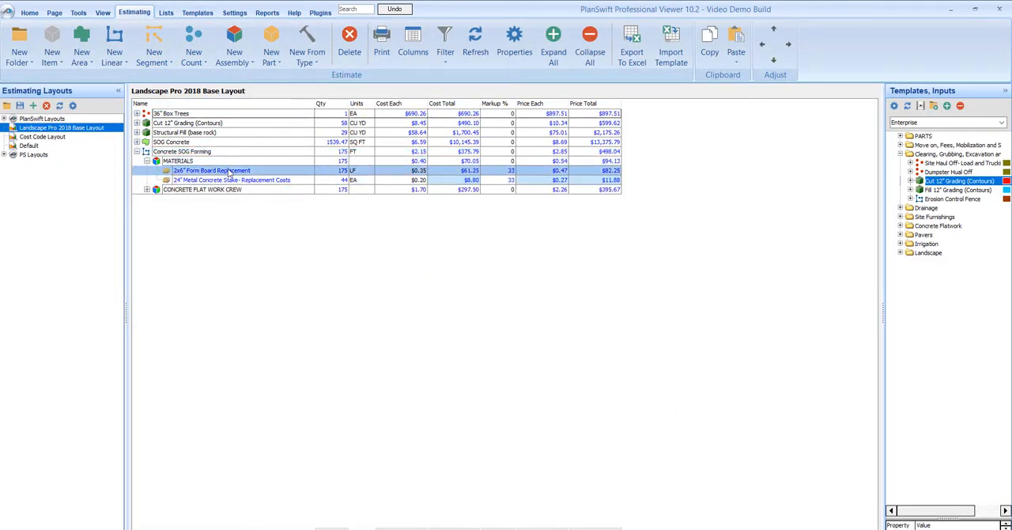
{"action": "left_click", "coordinate": [178, 161]}
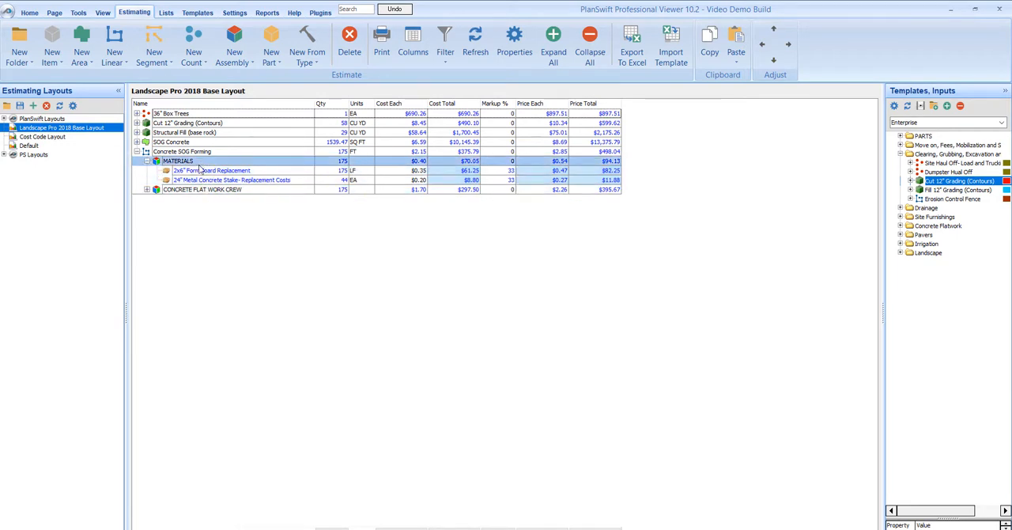
{"action": "left_click", "coordinate": [147, 189]}
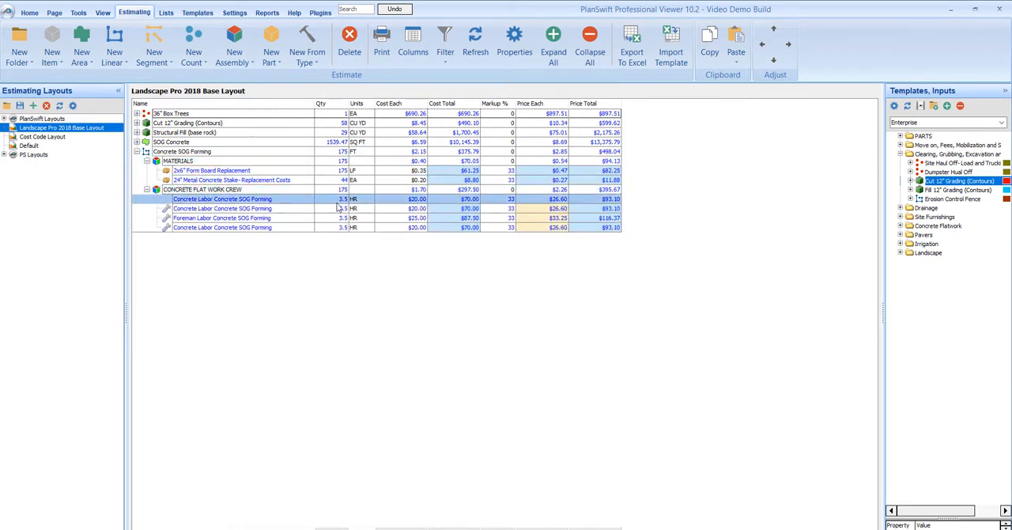
{"action": "left_click", "coordinate": [211, 170]}
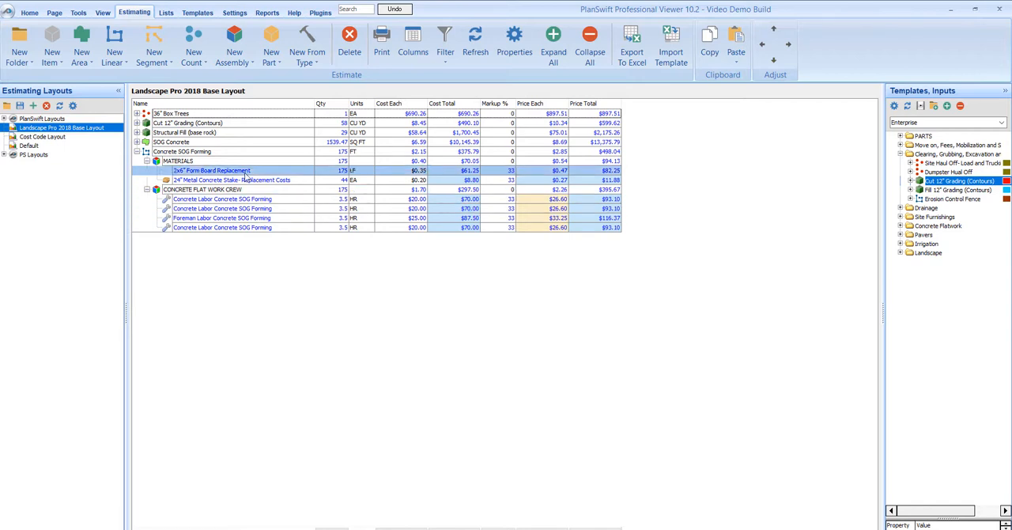
{"action": "left_click", "coordinate": [182, 151]}
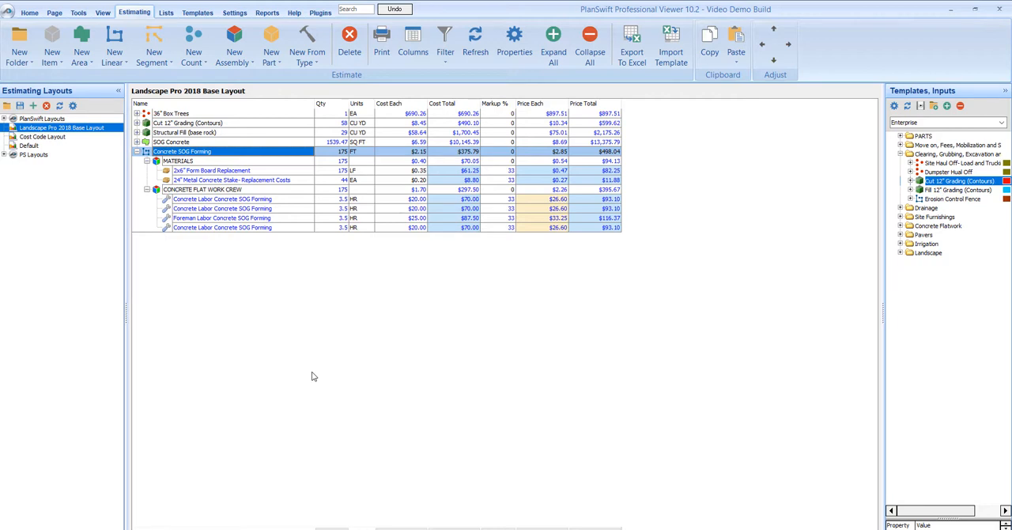
{"action": "mouse_move", "coordinate": [222, 243]}
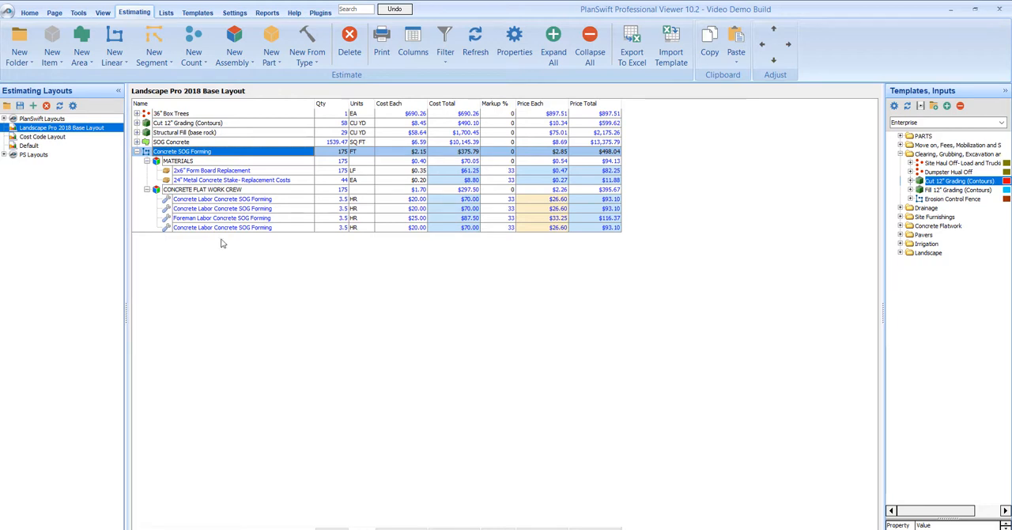
Step: Collapse Concrete SOG Forming so only the five top-level takeoff items remain
{"action": "left_click", "coordinate": [137, 151]}
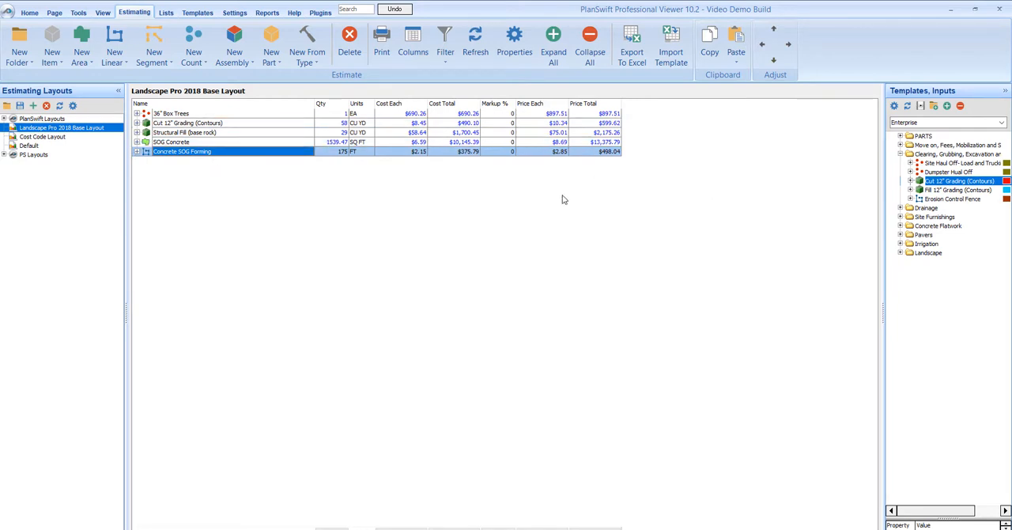
{"action": "mouse_move", "coordinate": [555, 197]}
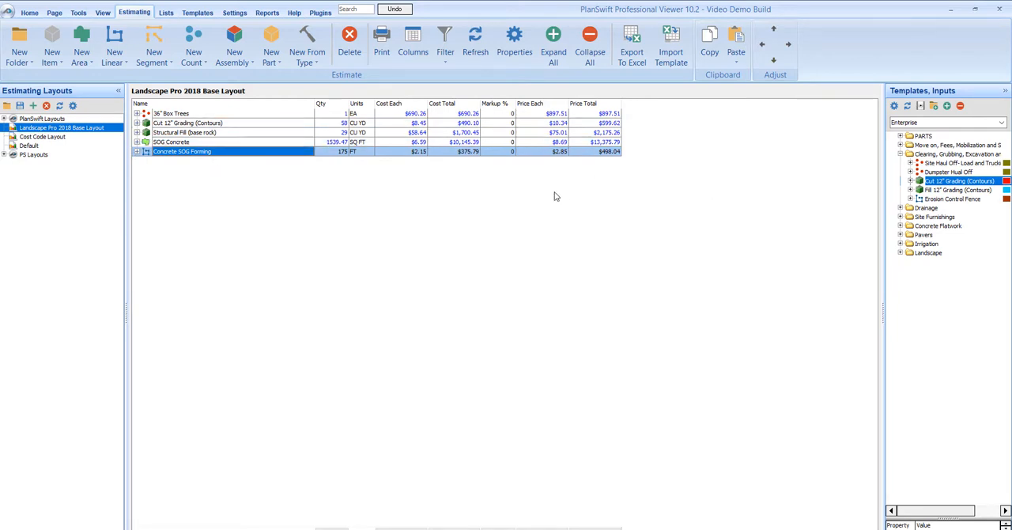